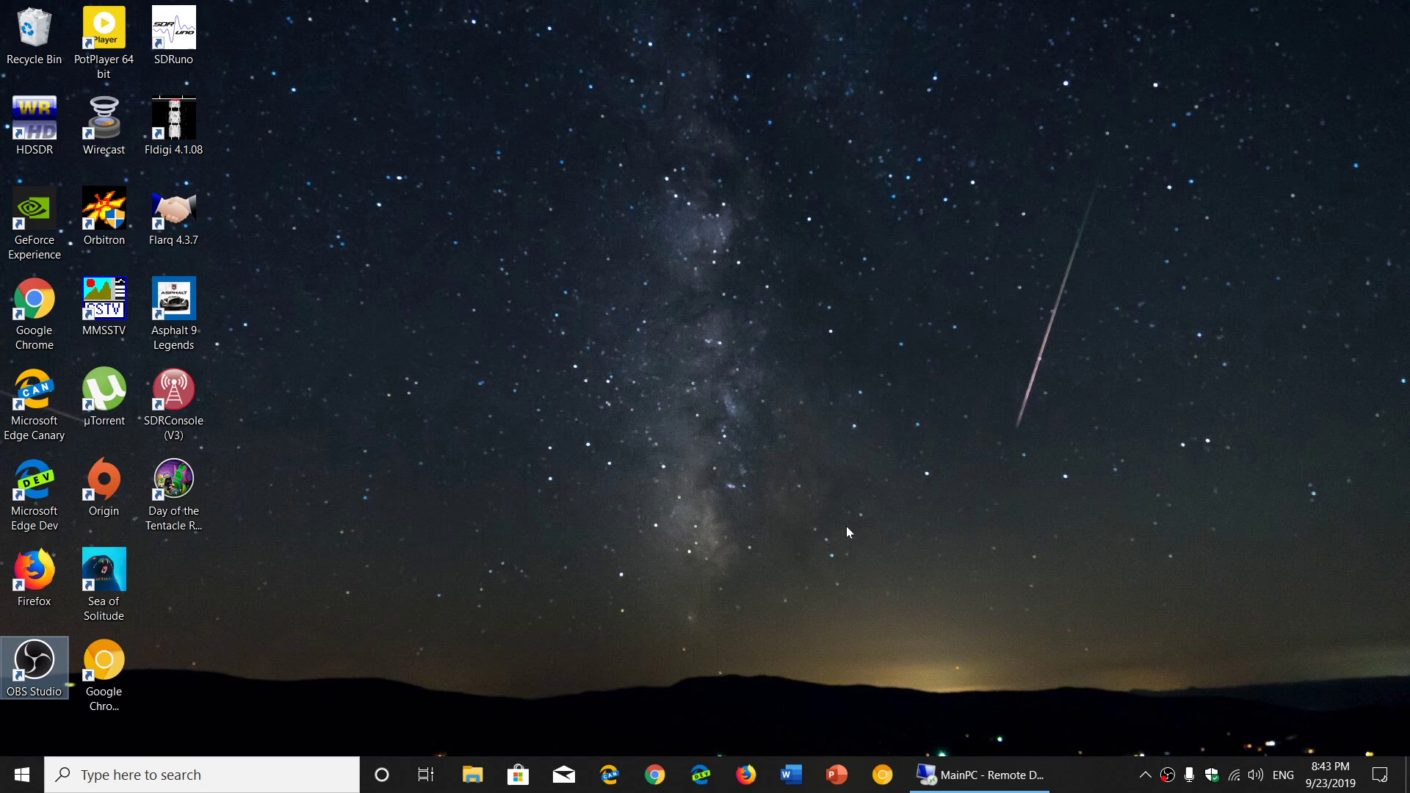
mouse_move(869, 694)
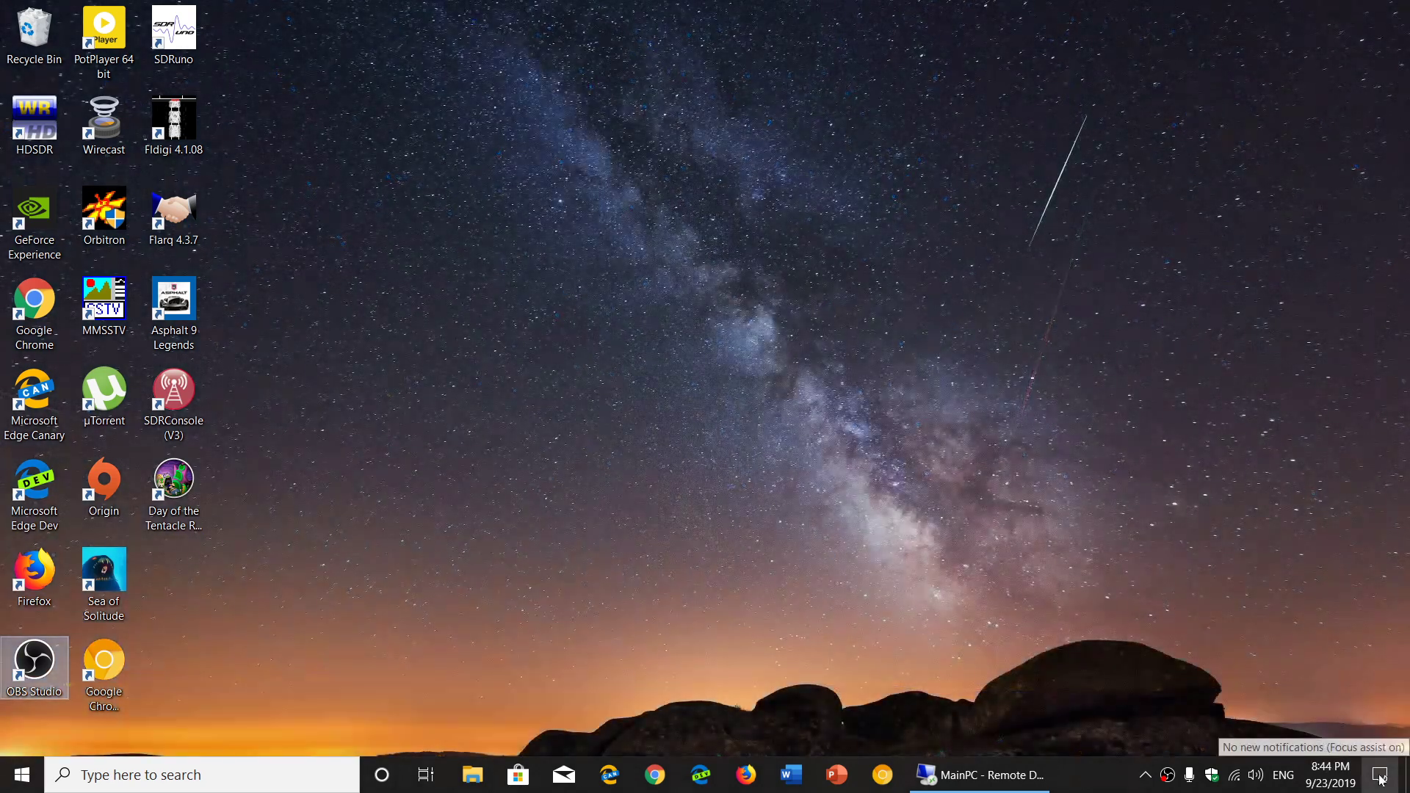
- Check the Connect tile in Action Center, then search Windows for 'connect'
click(1383, 775)
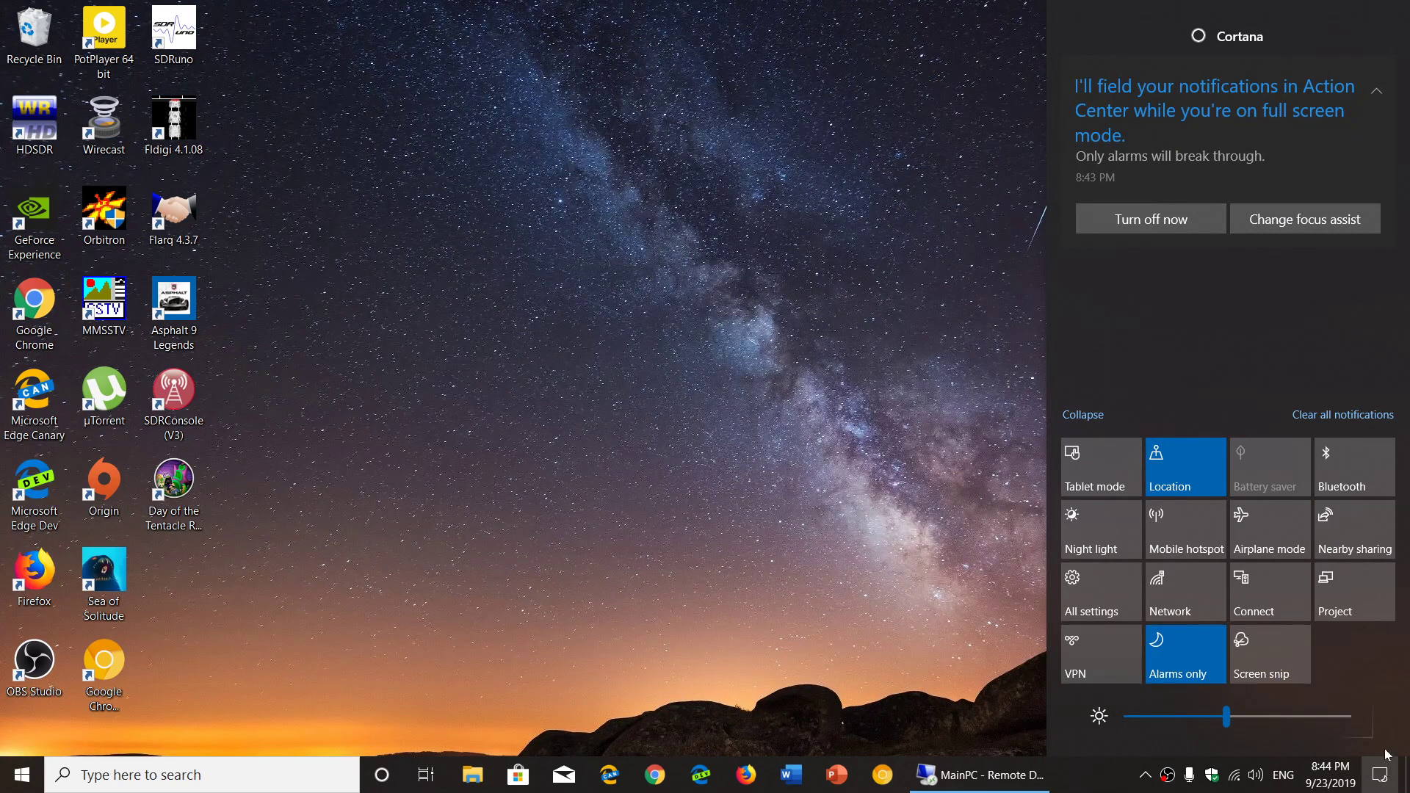
mouse_move(1270, 611)
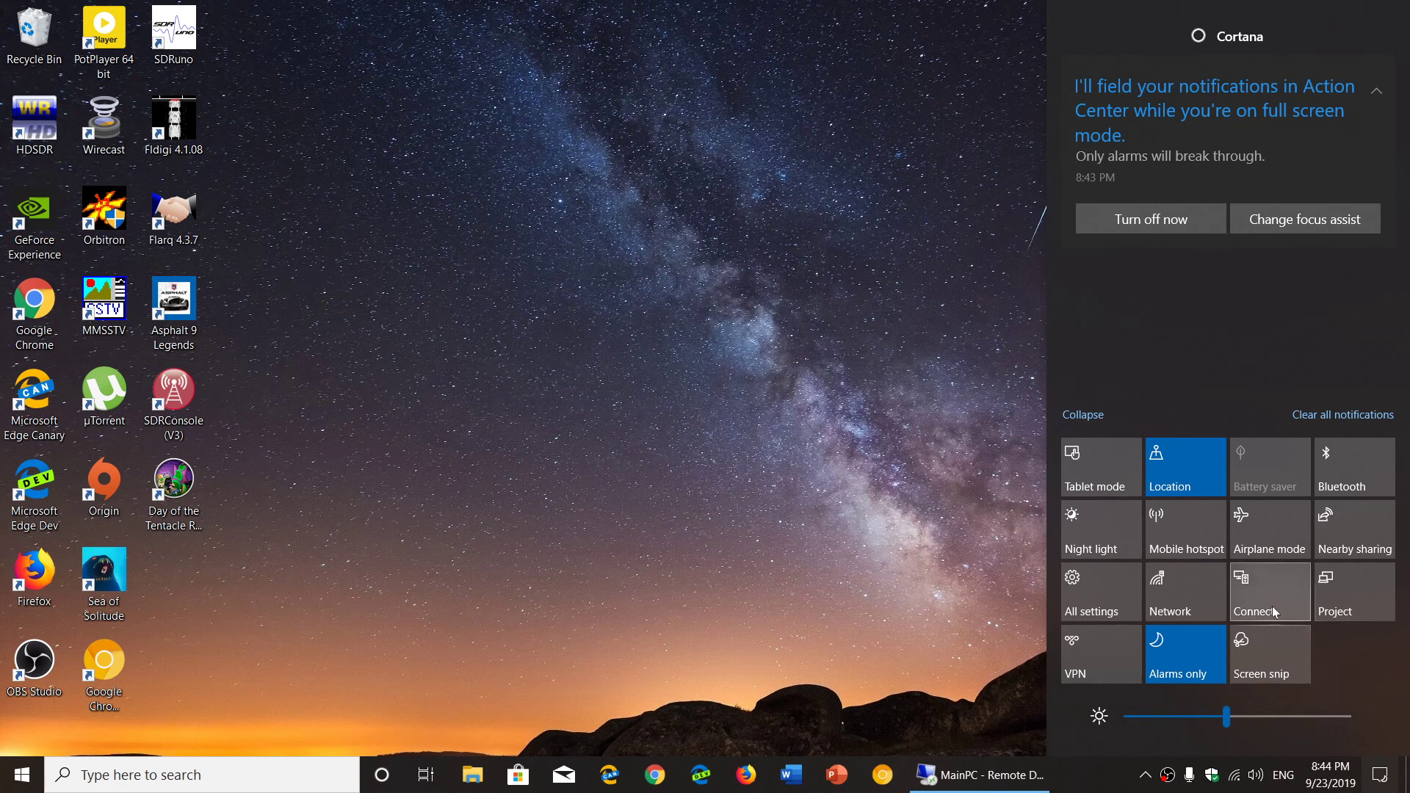
mouse_move(1270, 605)
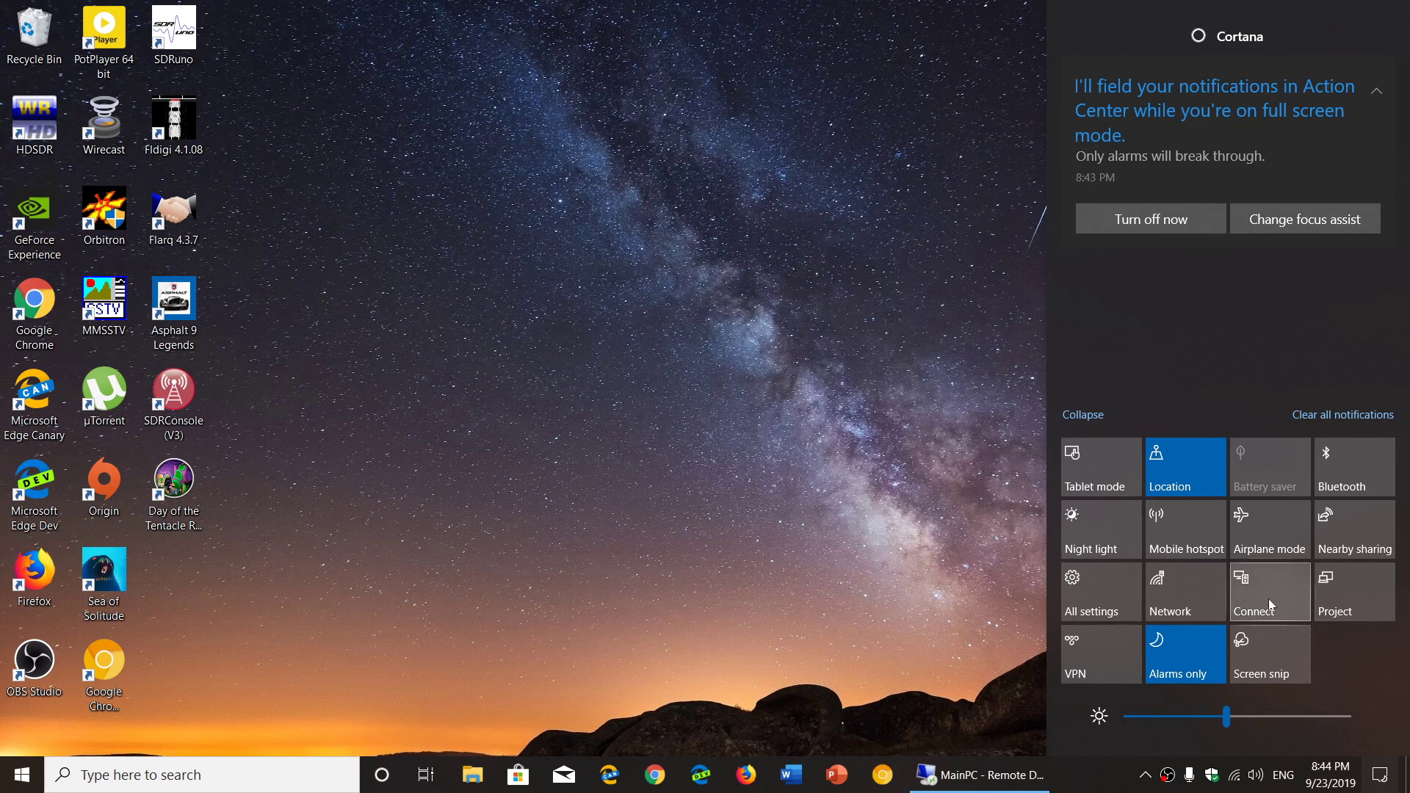
mouse_move(777, 507)
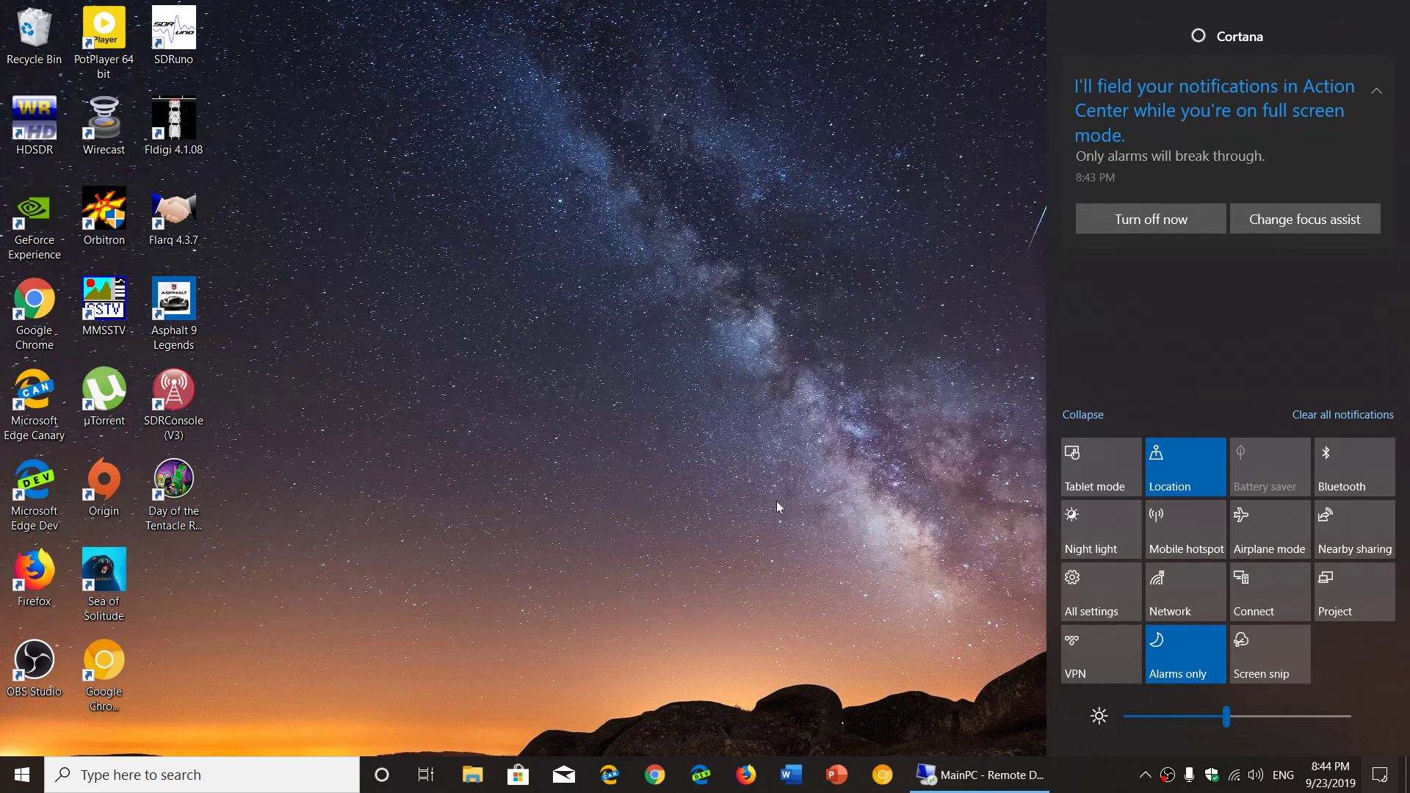
click(201, 774)
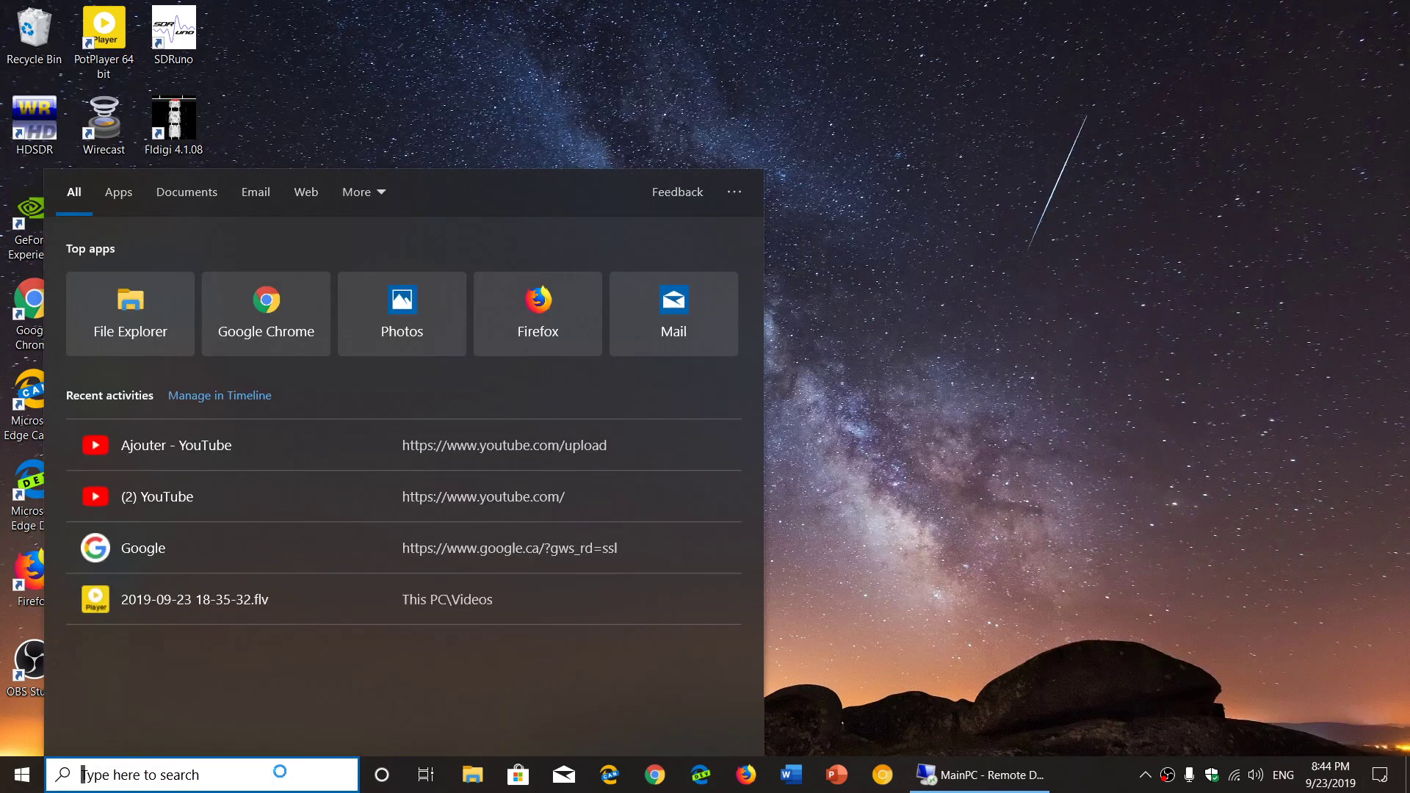
text(connect)
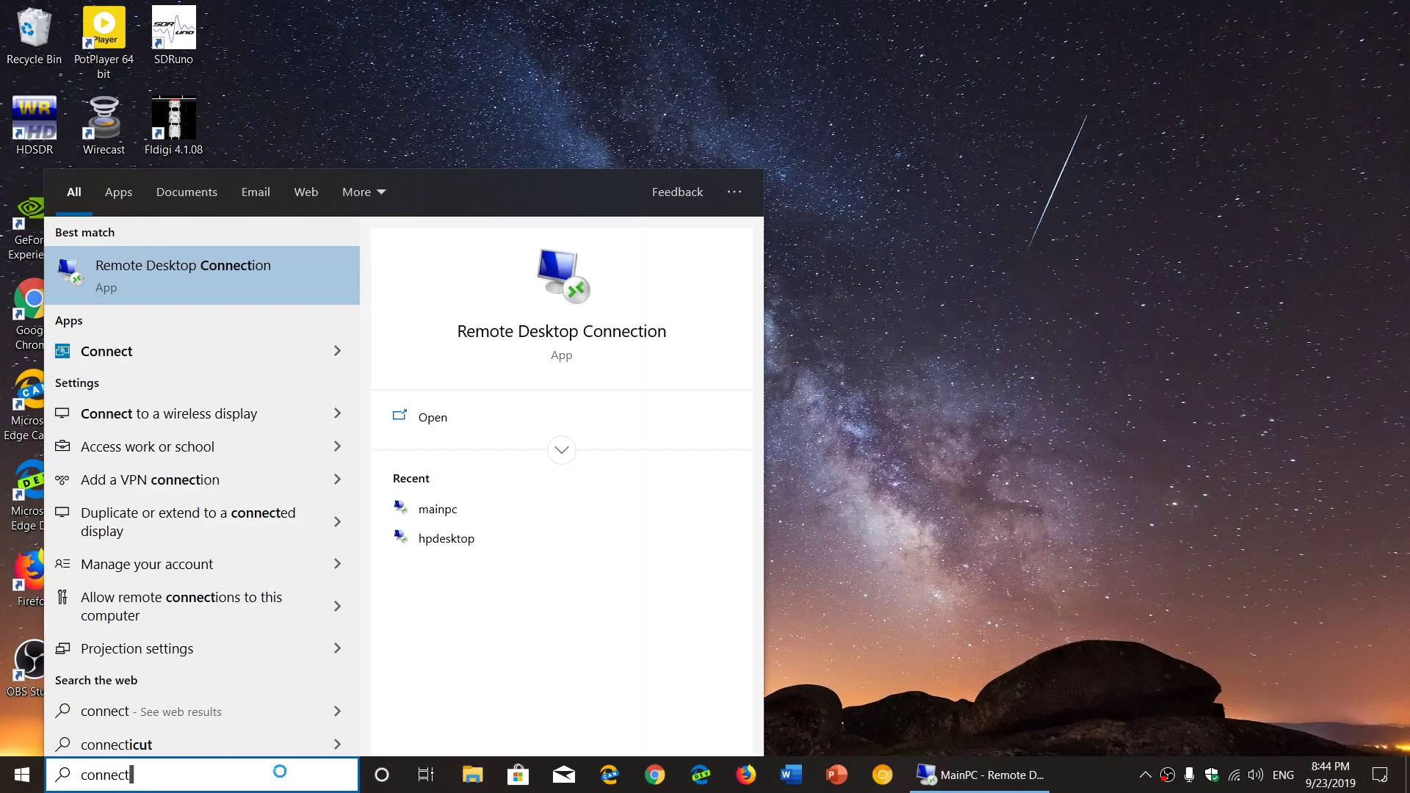
mouse_move(106, 351)
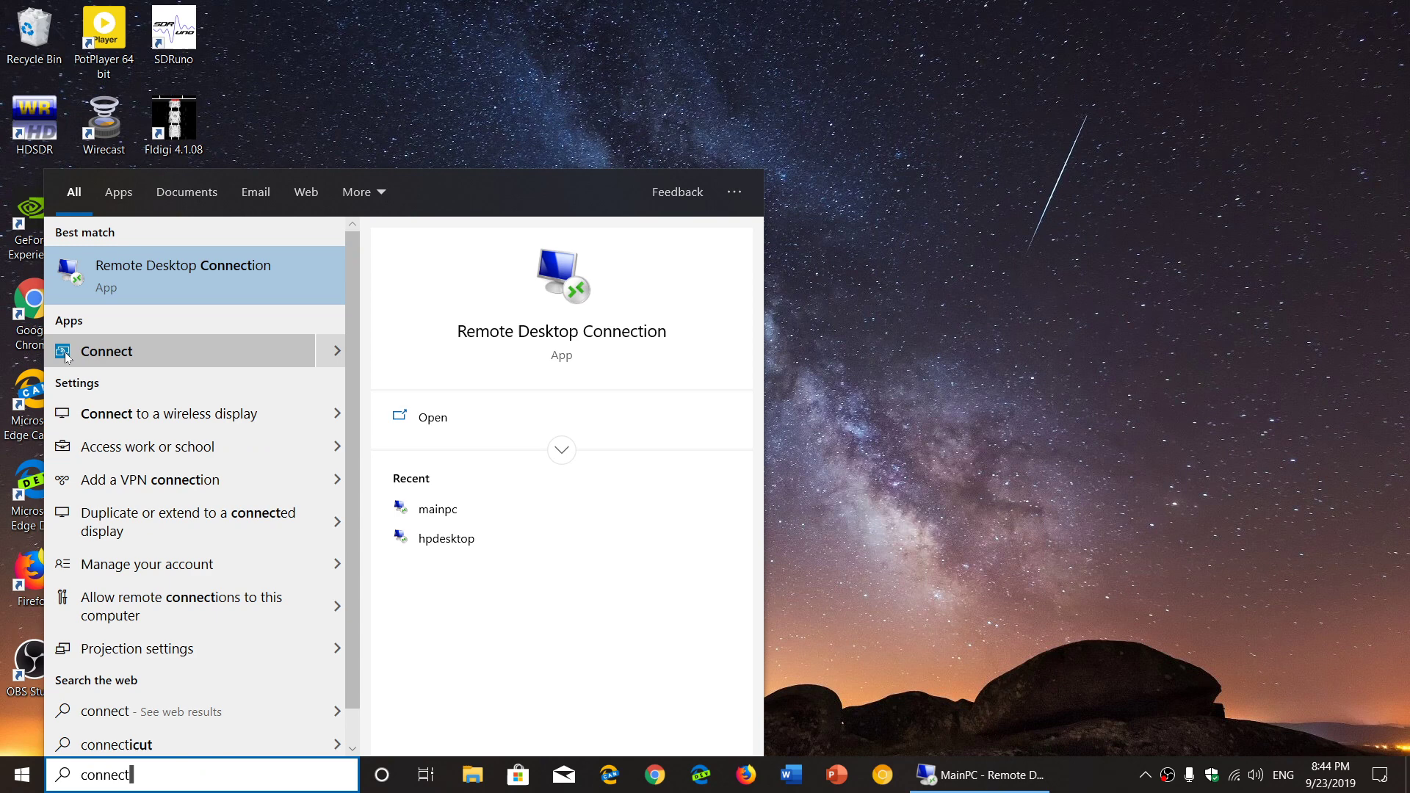
- Launch the Connect app from the search results and see it report no Miracast support
click(106, 351)
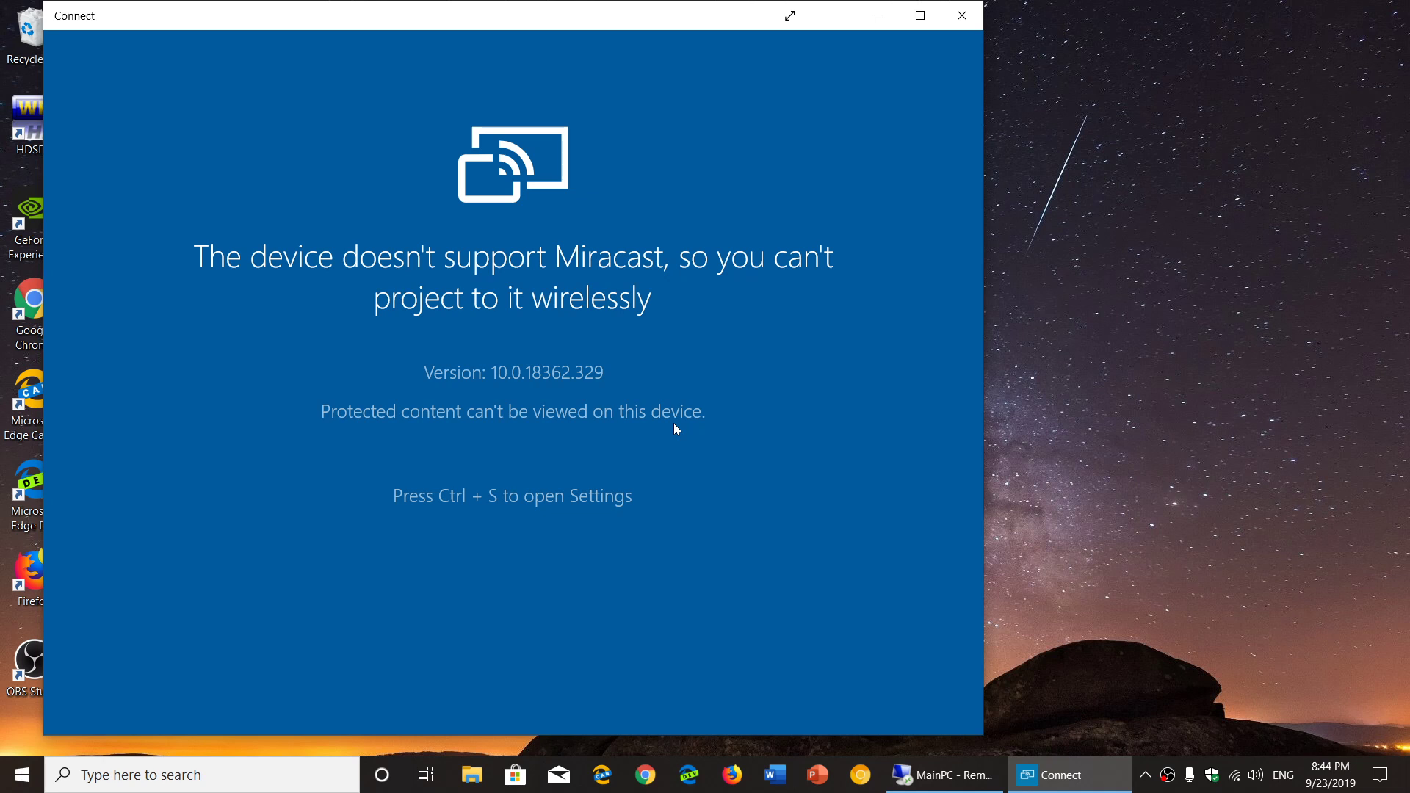
mouse_move(1313, 693)
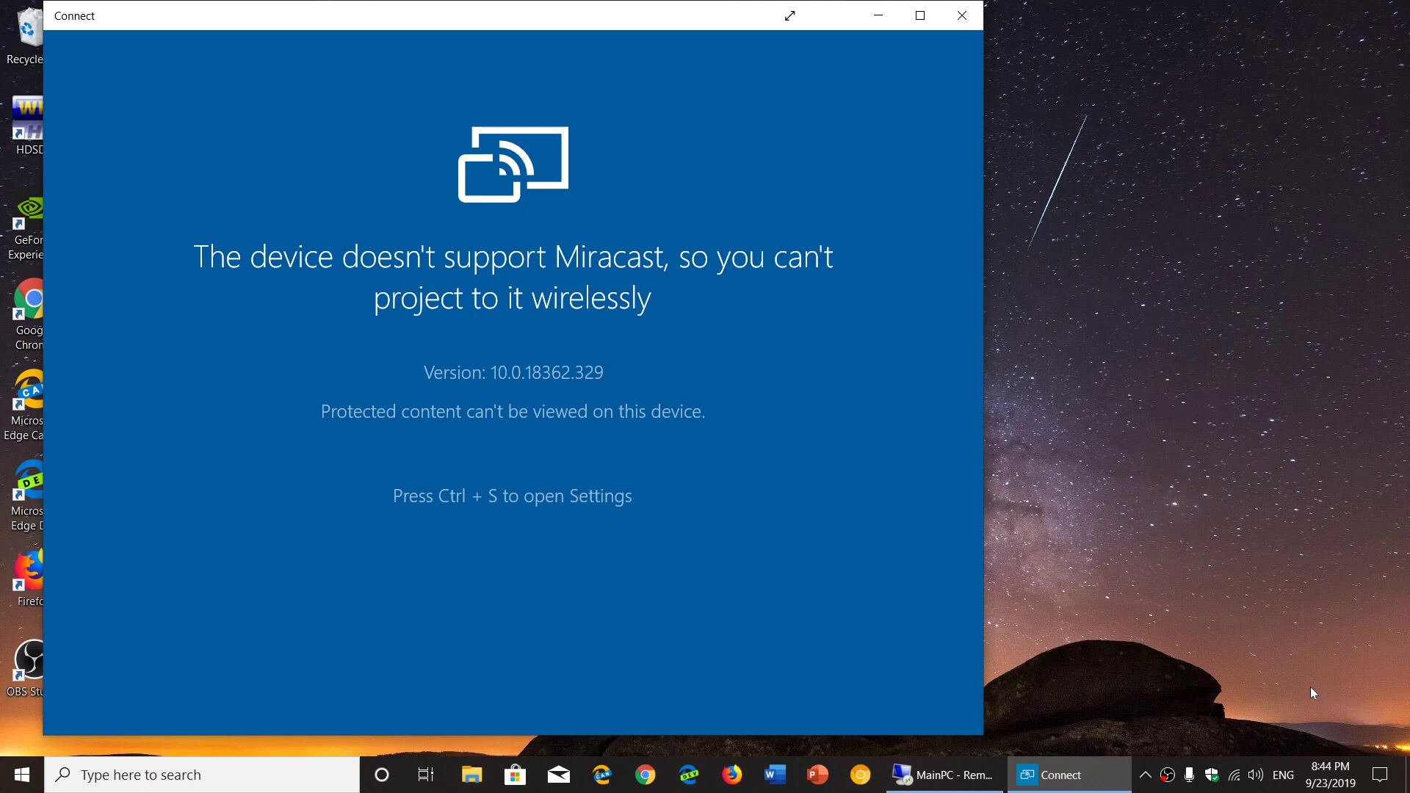
mouse_move(1382, 774)
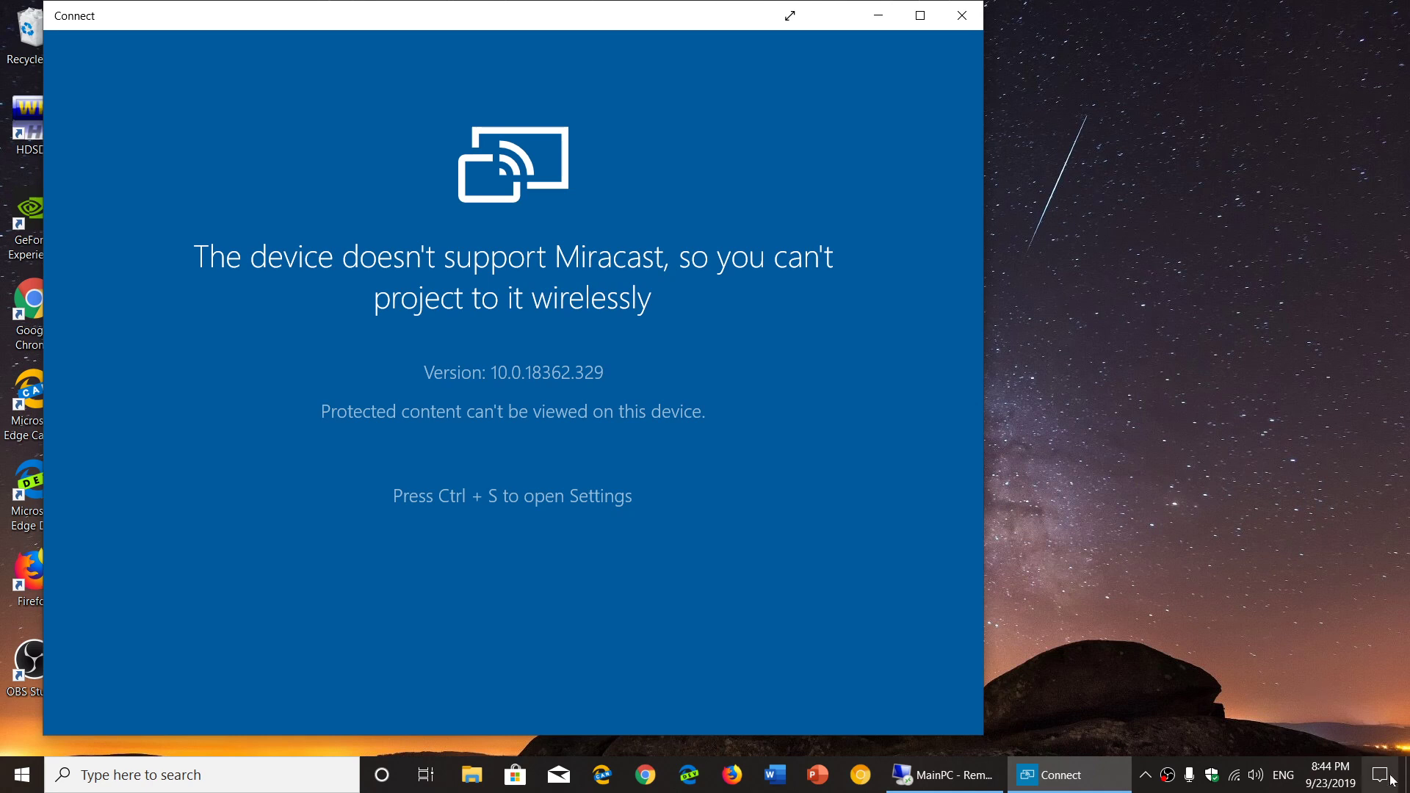
click(1393, 774)
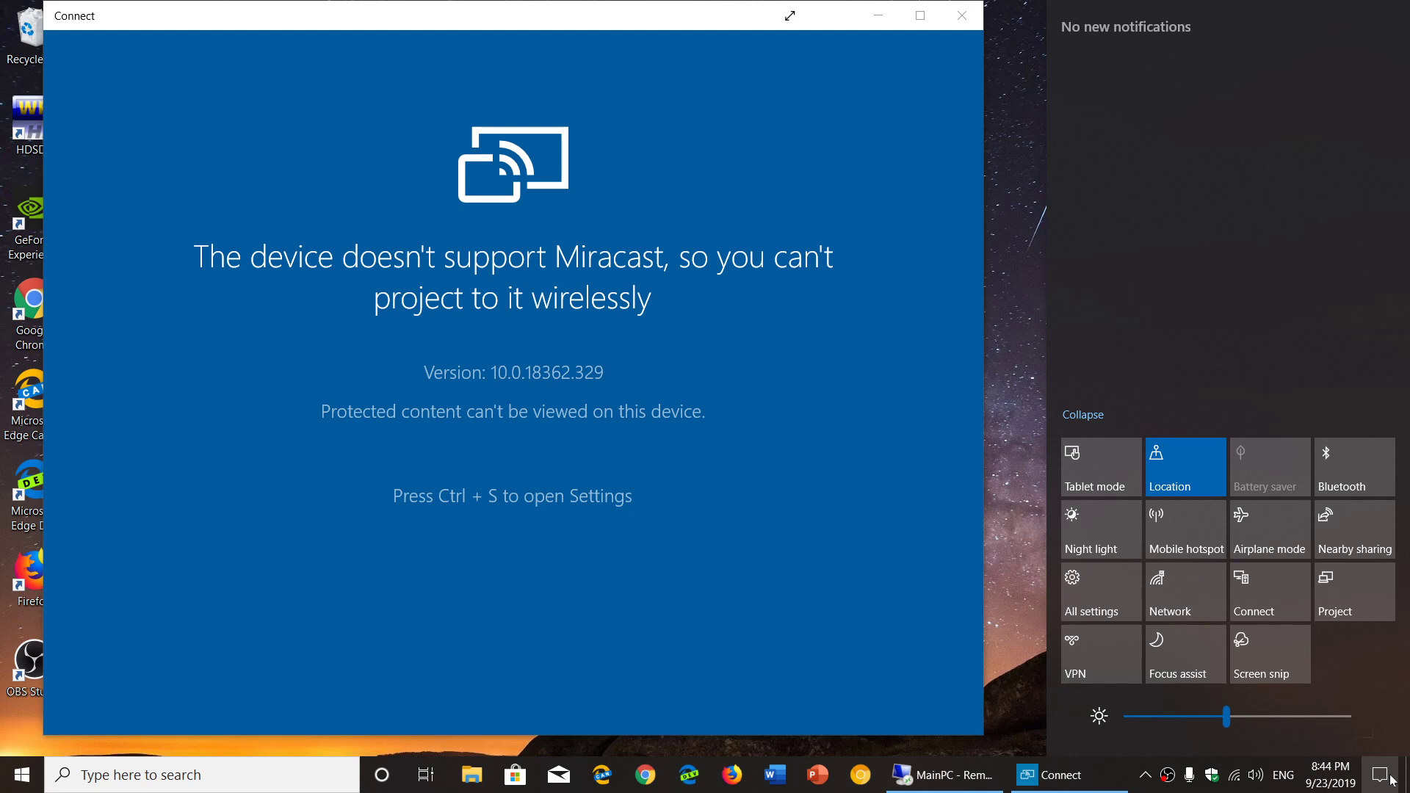
mouse_move(817, 215)
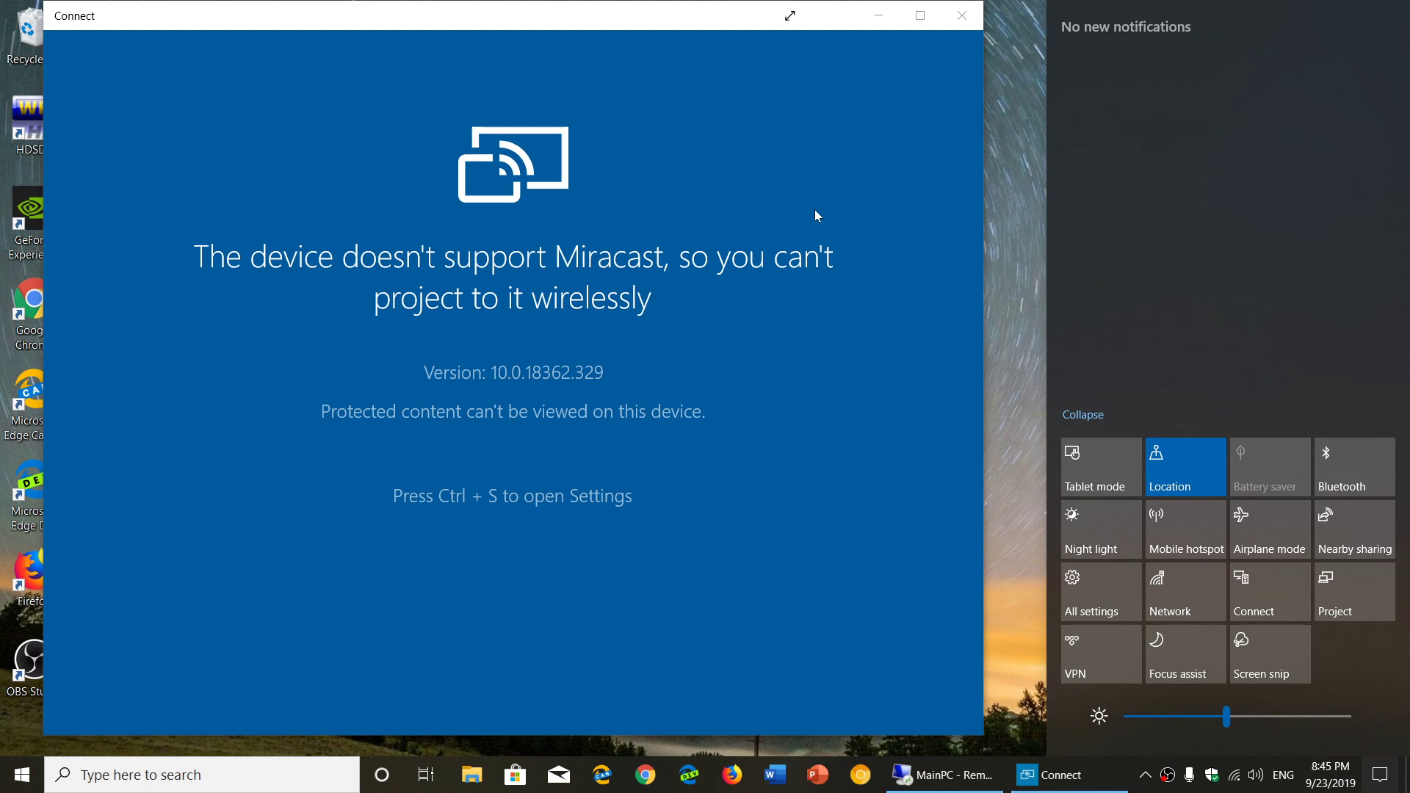
mouse_move(1198, 288)
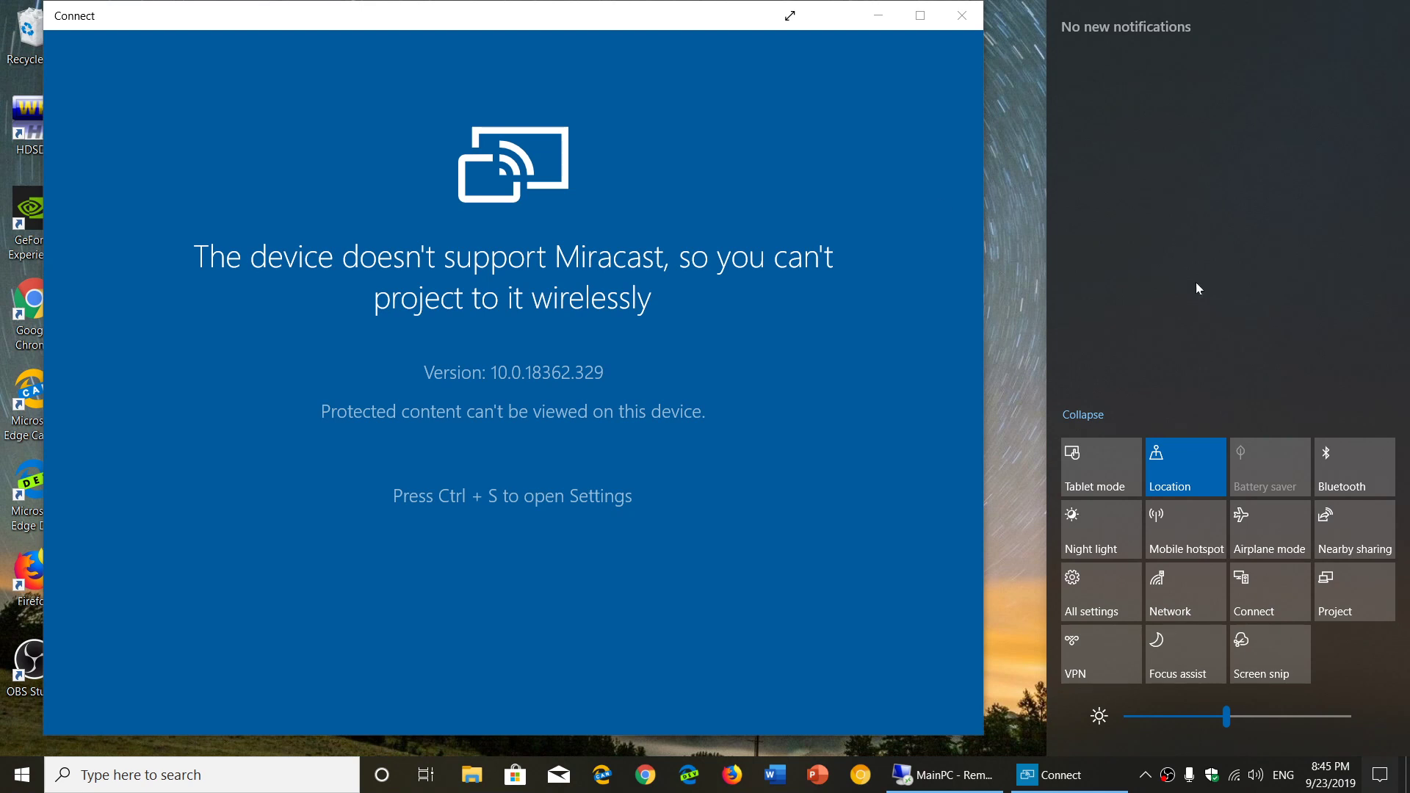
mouse_move(1214, 364)
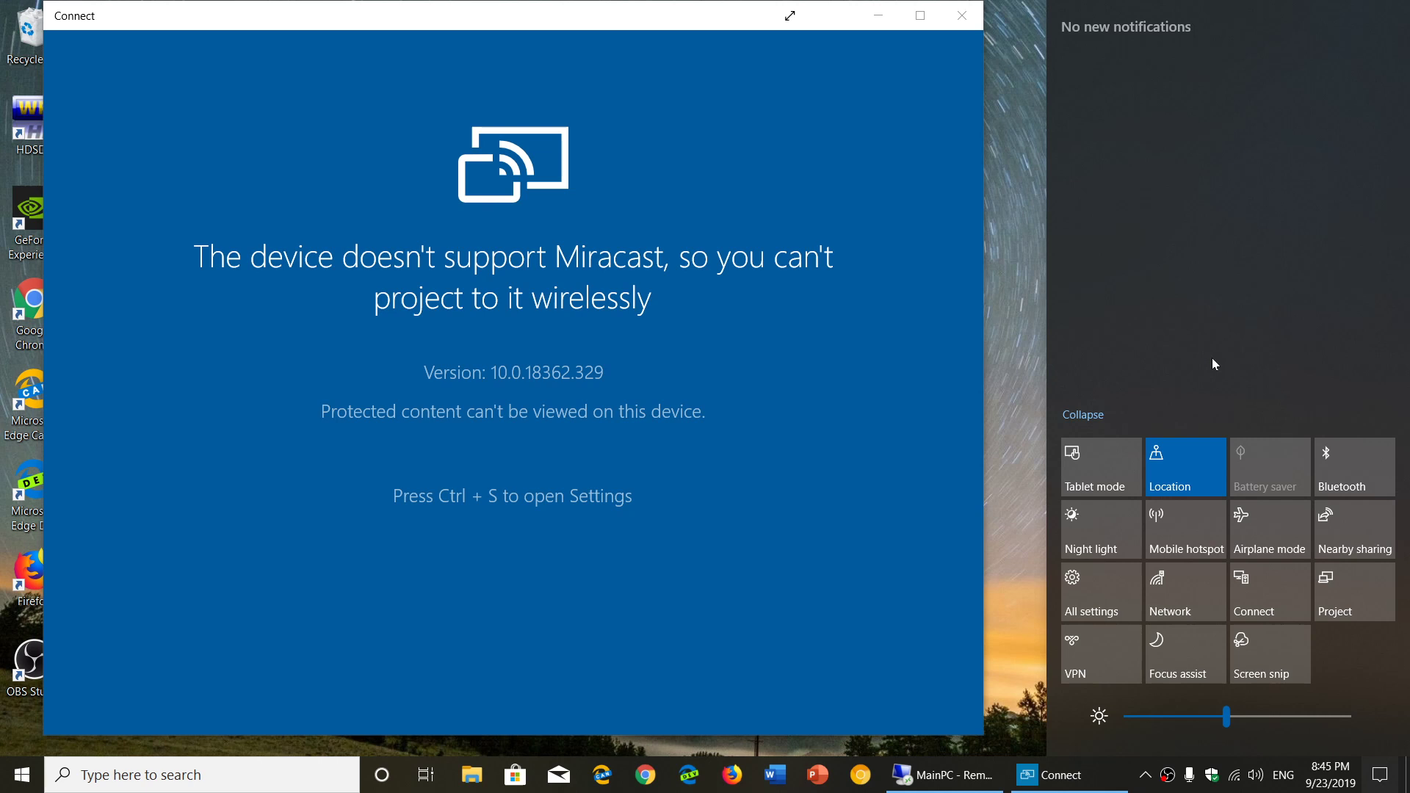
click(1268, 590)
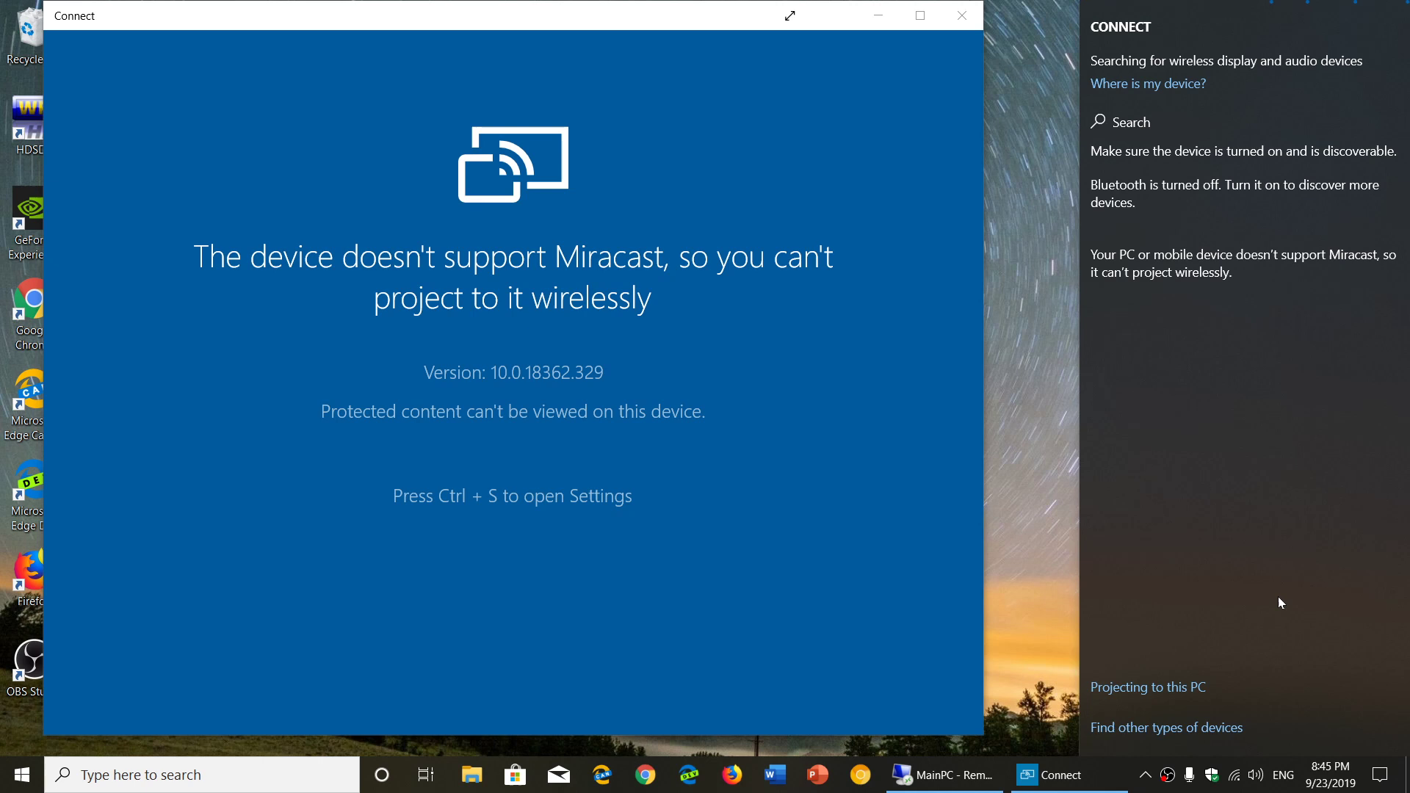
mouse_move(1114, 420)
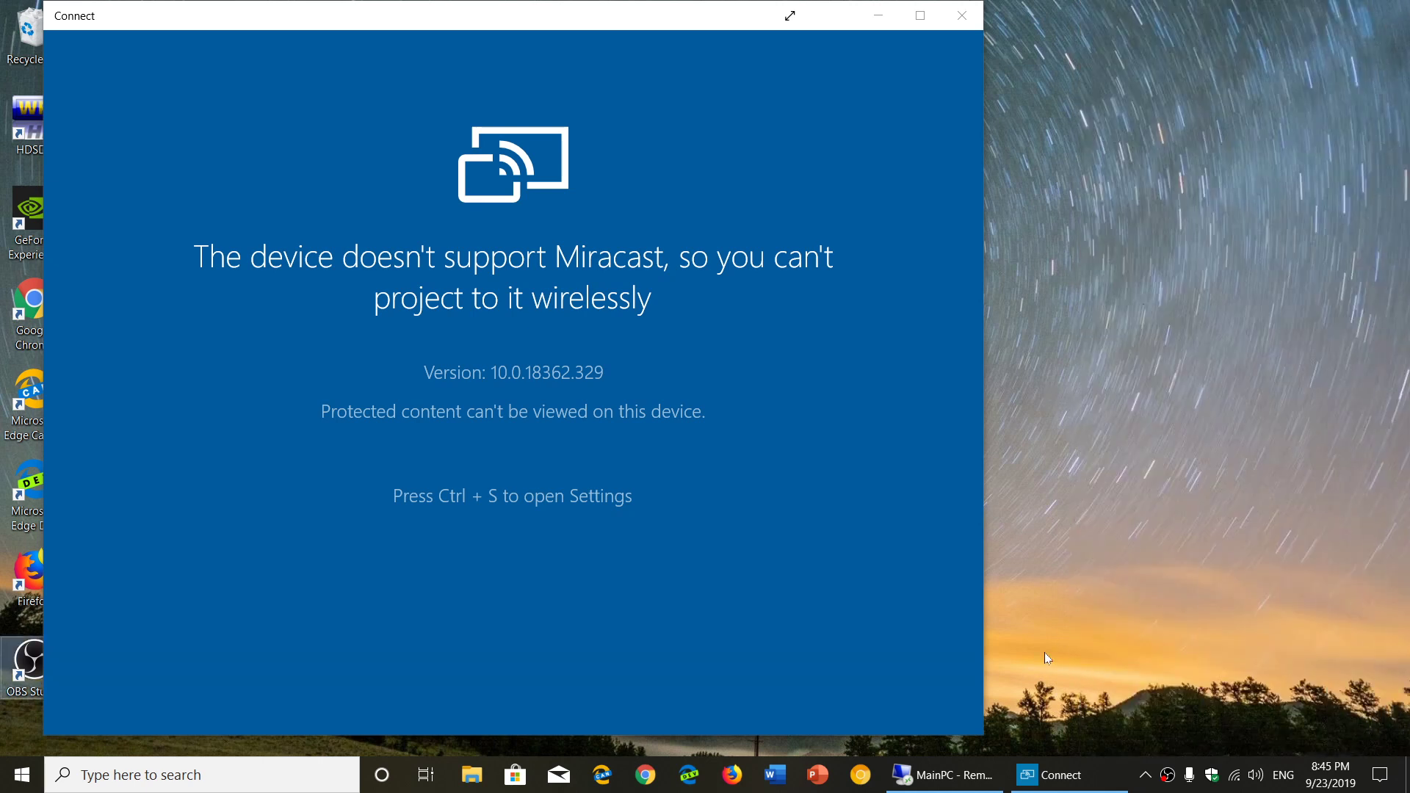
- Switch on Bluetooth and Nearby sharing, then close Action Center
click(1144, 775)
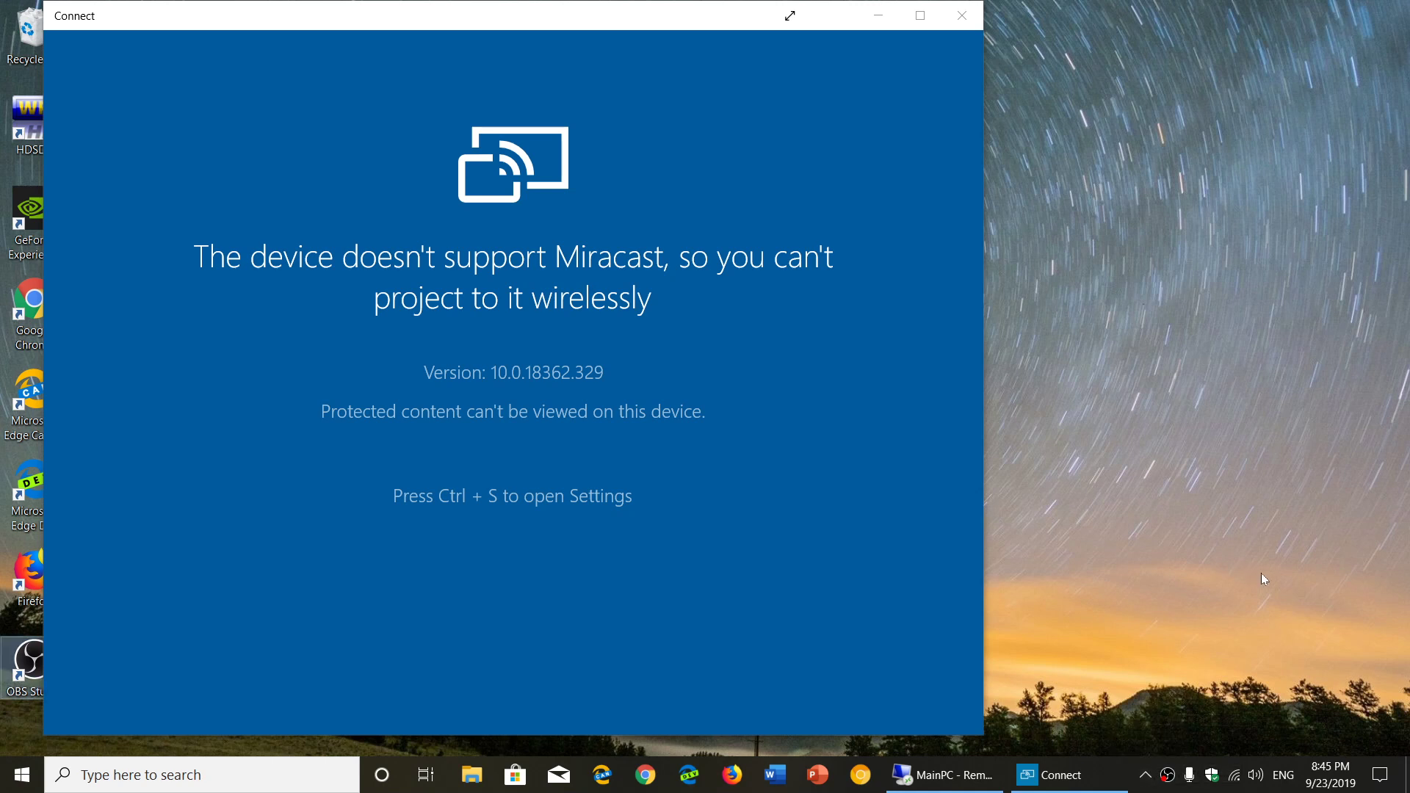
click(1382, 774)
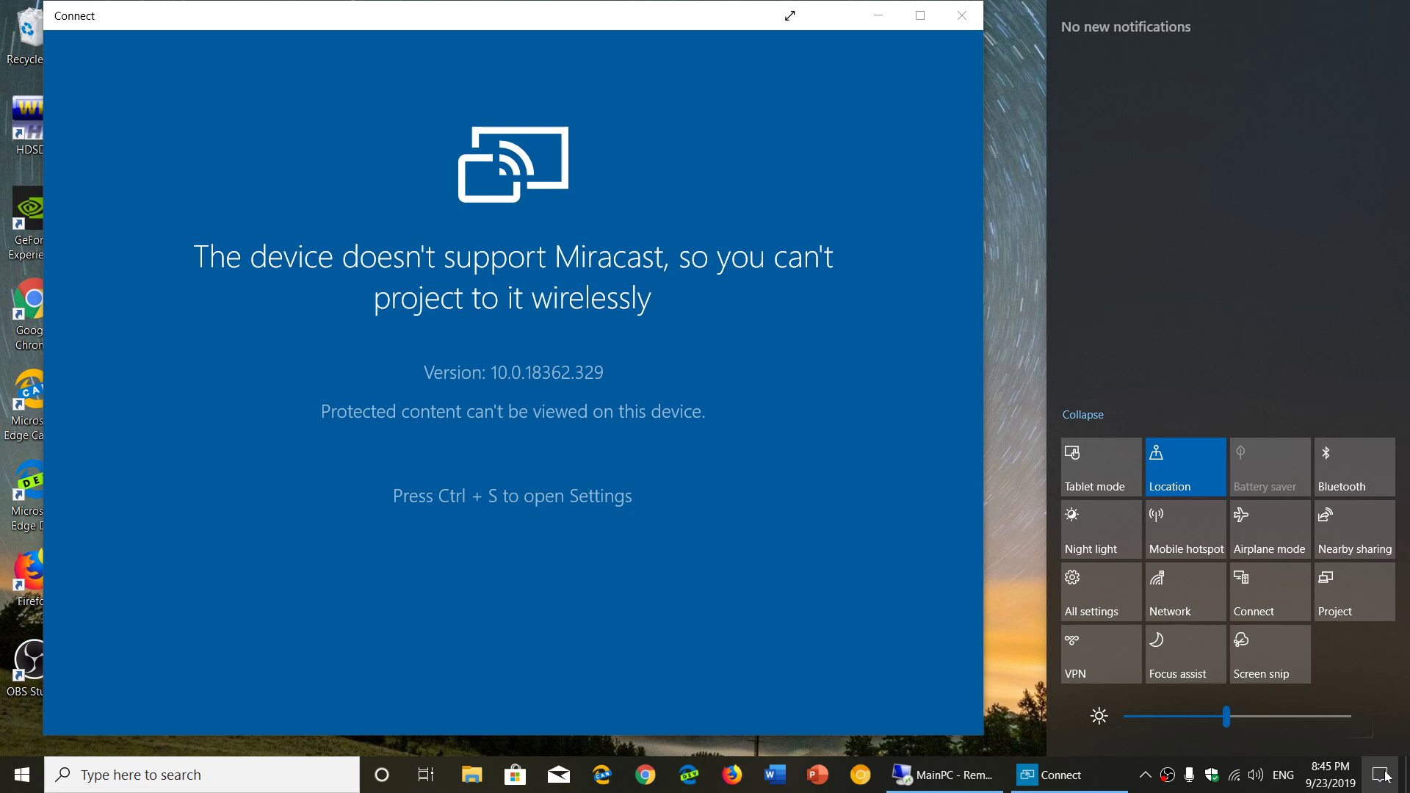
mouse_move(1122, 644)
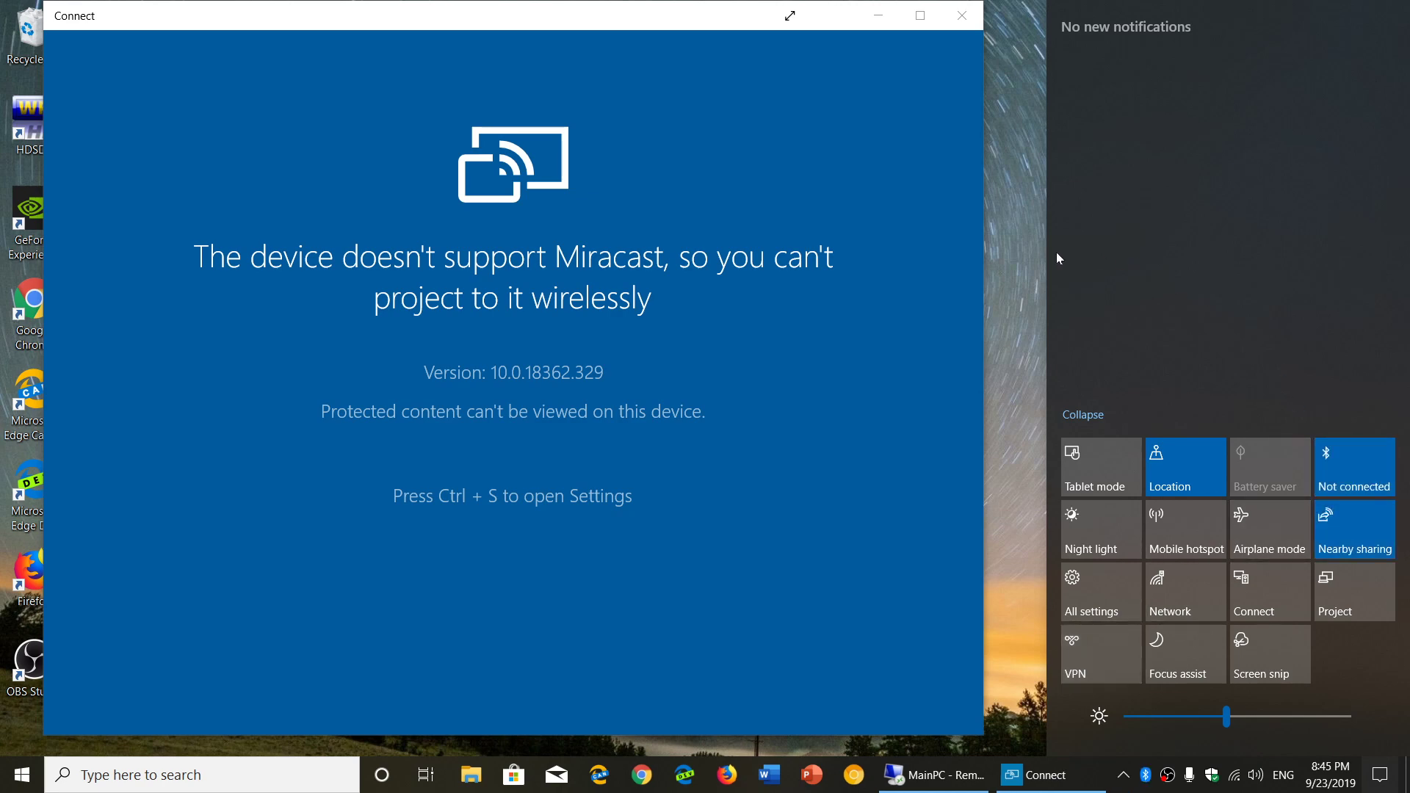
click(1383, 774)
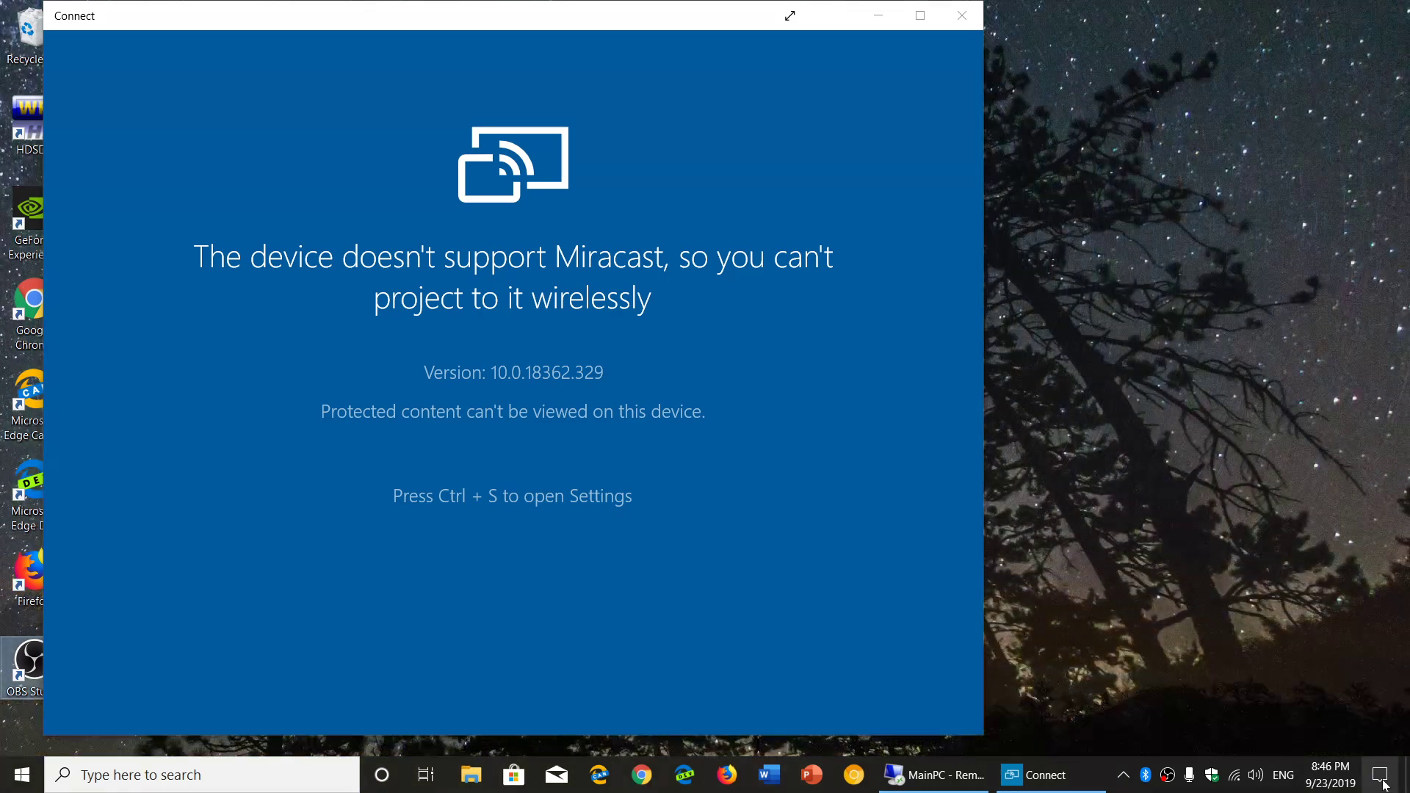
- Use the Connect quick action to scan for wireless displays and audio devices
click(1383, 774)
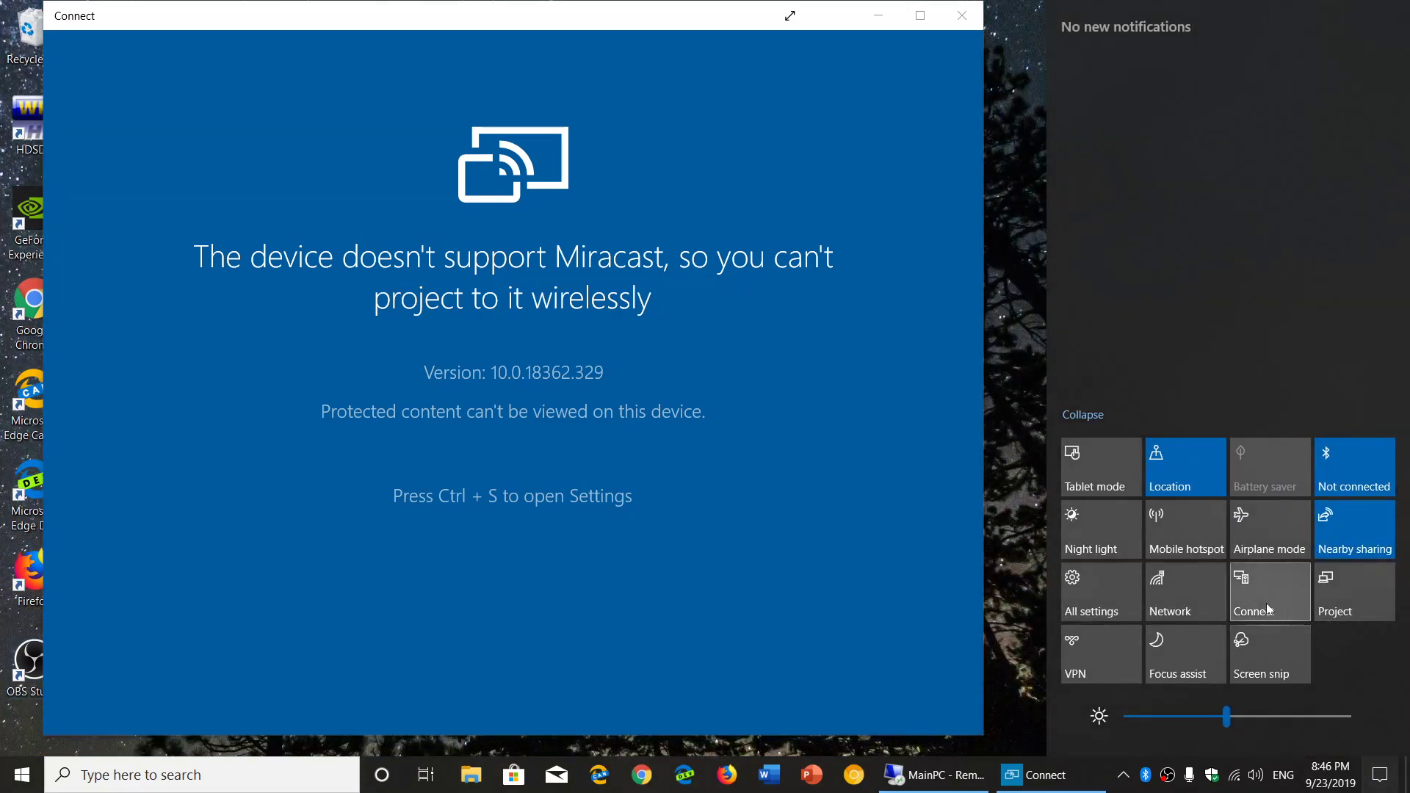
click(1268, 592)
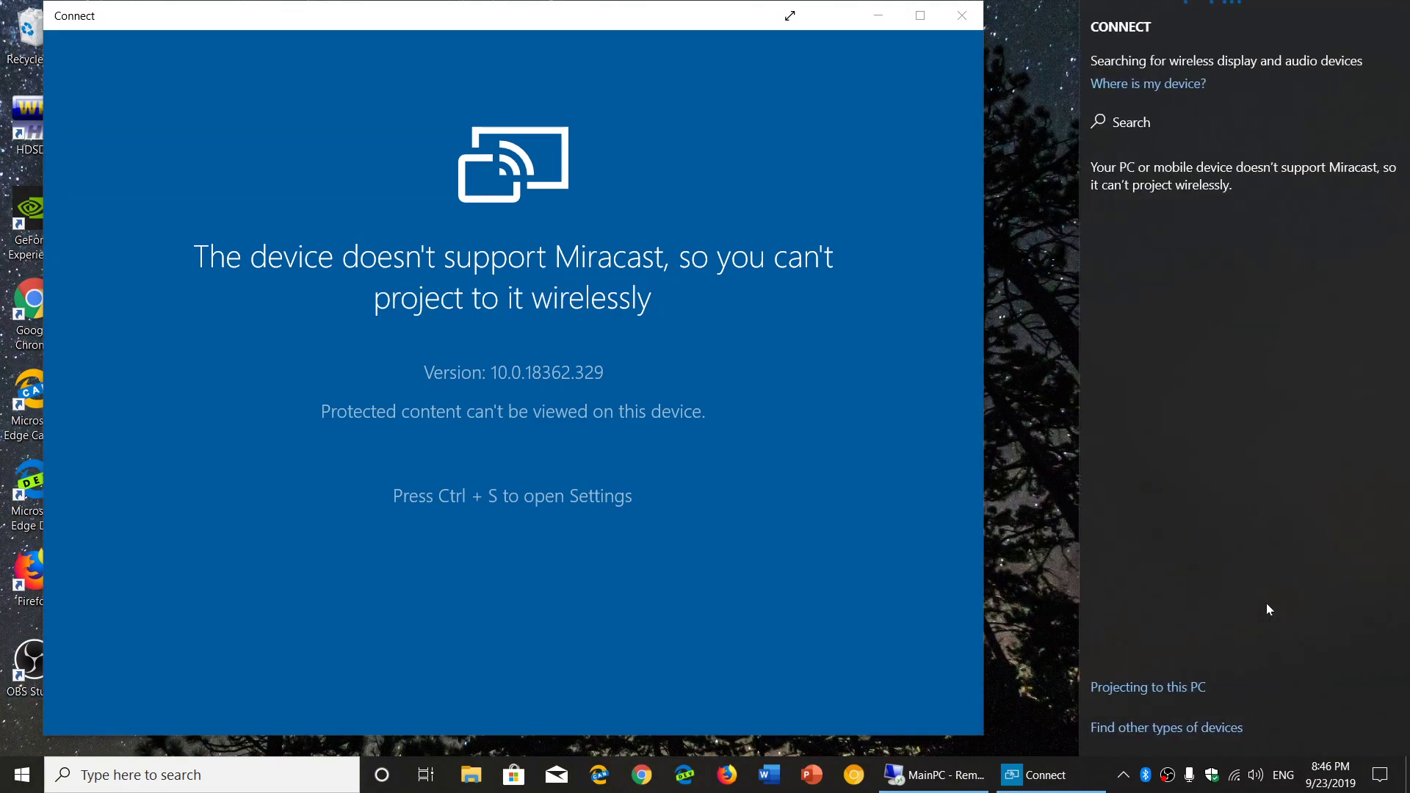
mouse_move(1139, 408)
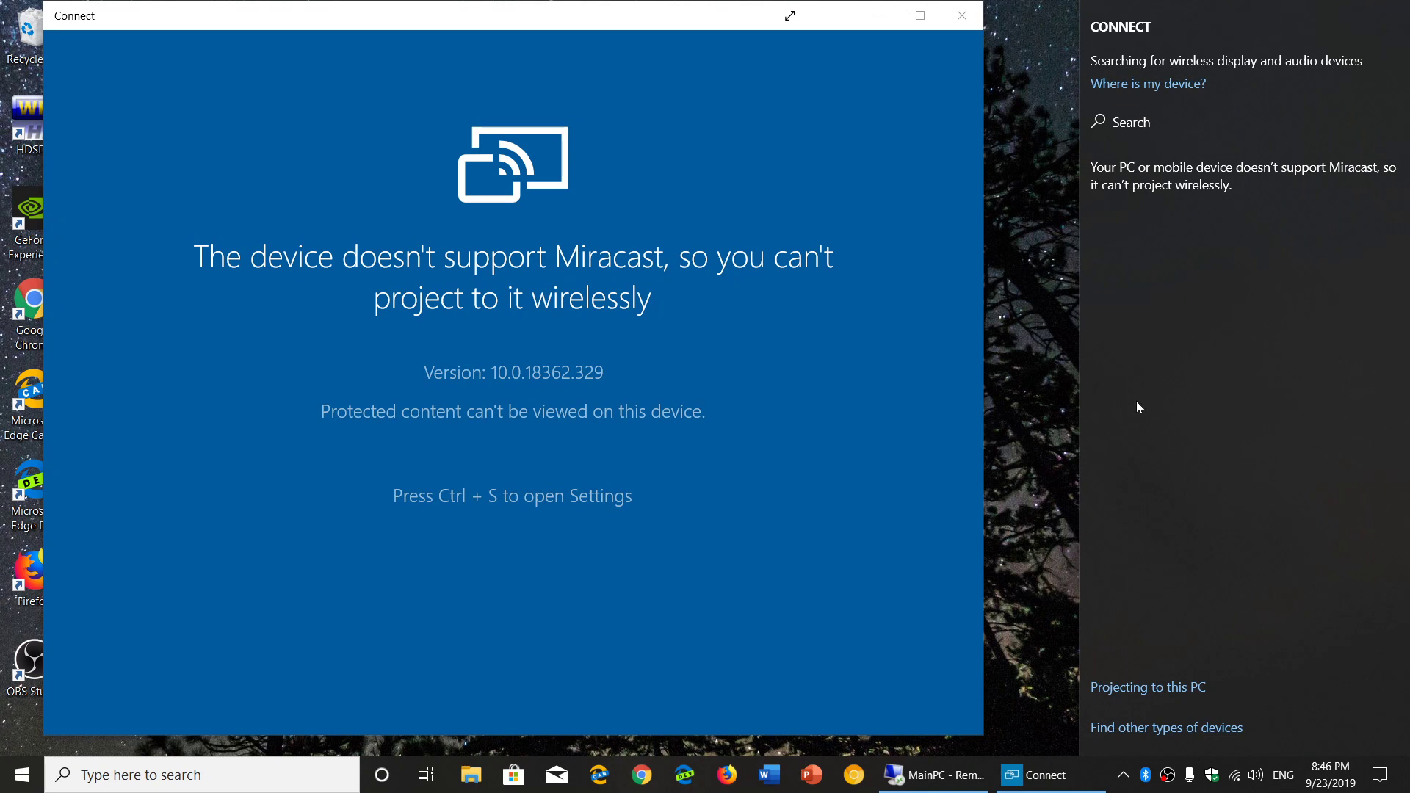
mouse_move(1147, 84)
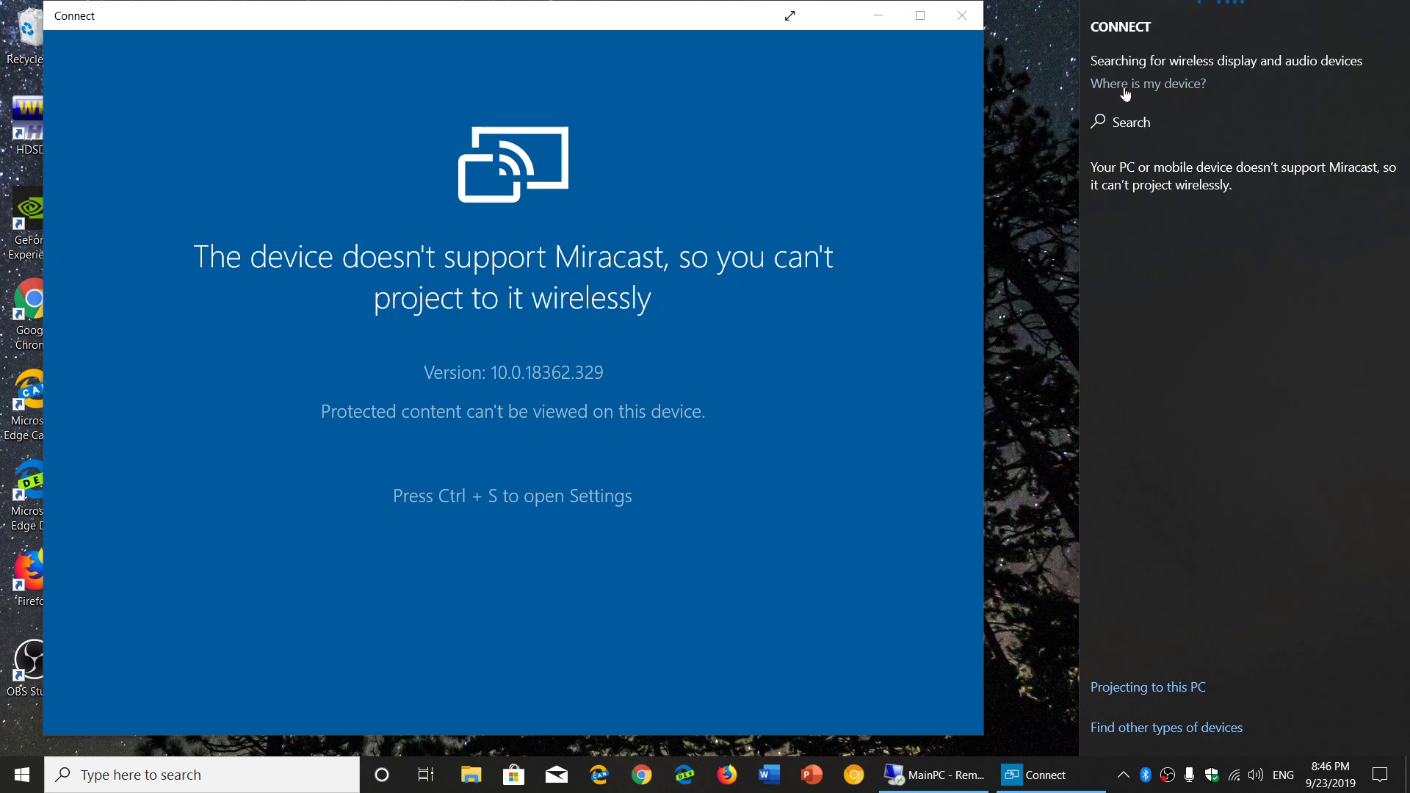
mouse_move(1206, 7)
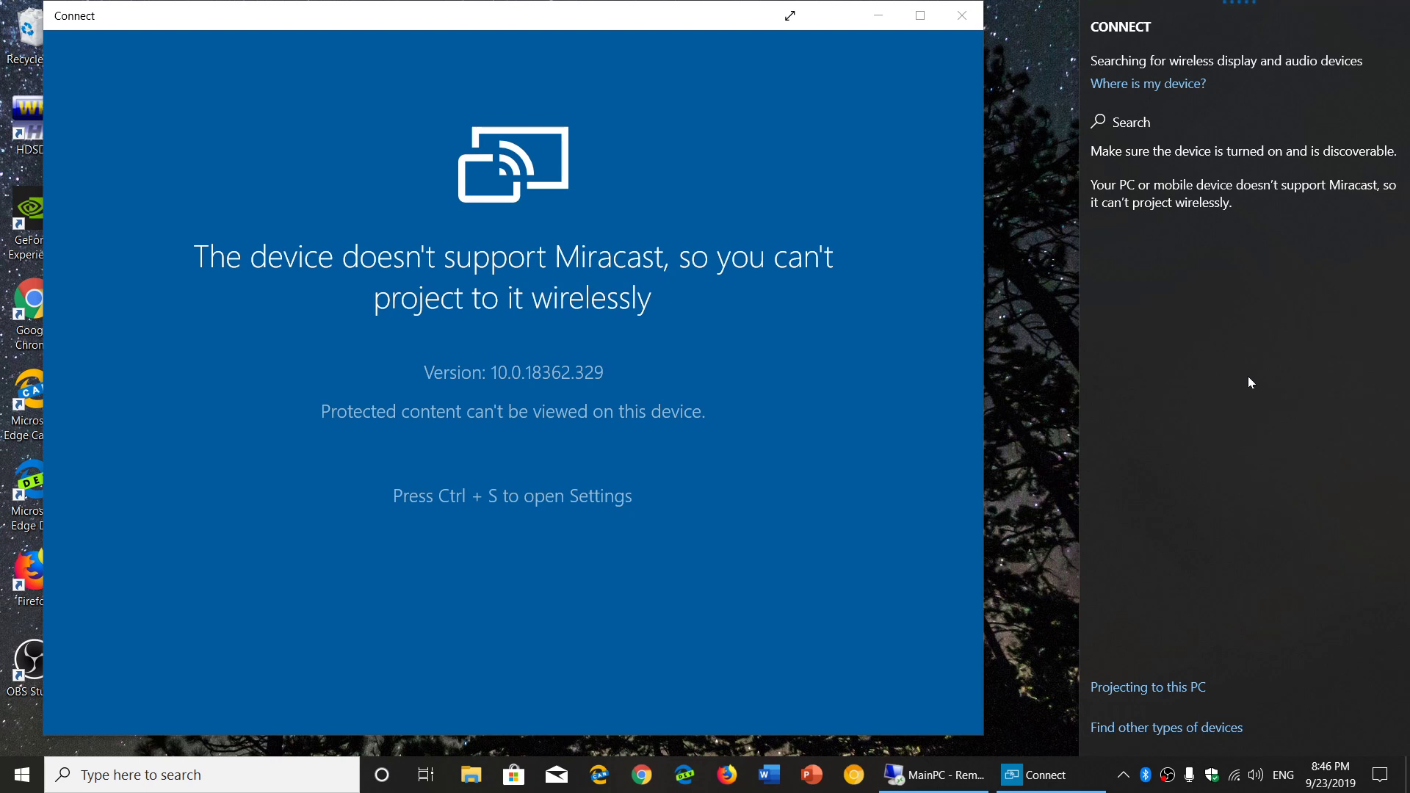
mouse_move(1268, 377)
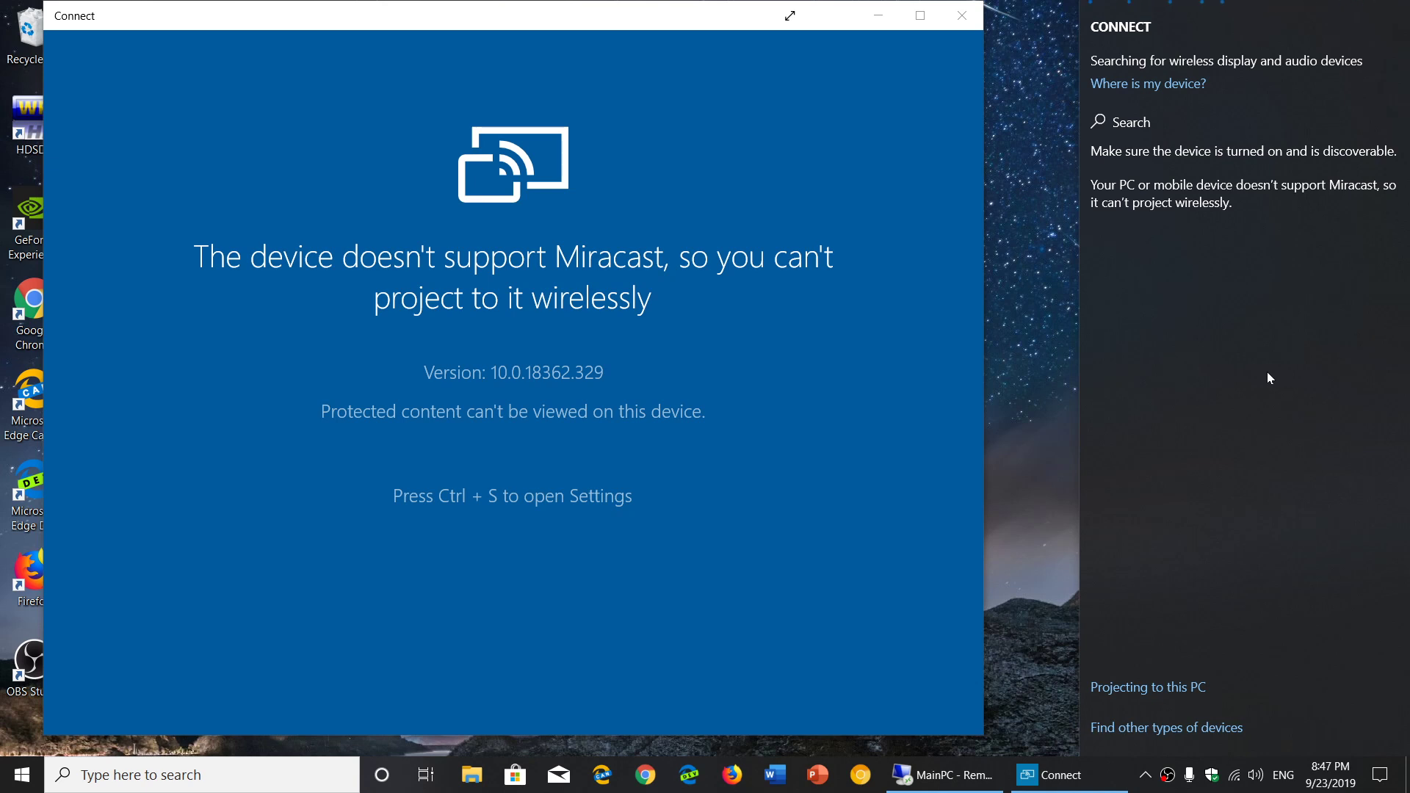
mouse_move(1302, 540)
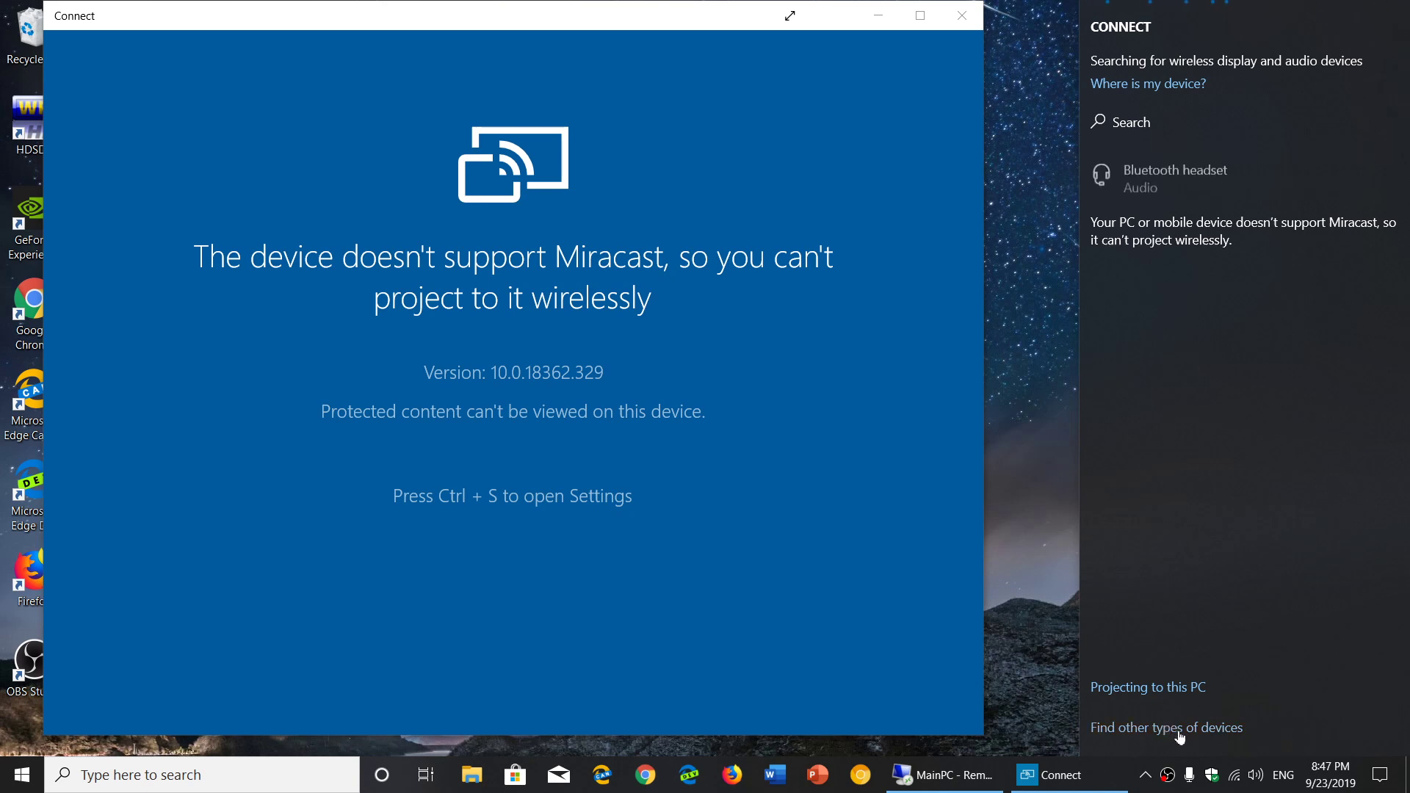
mouse_move(1374, 468)
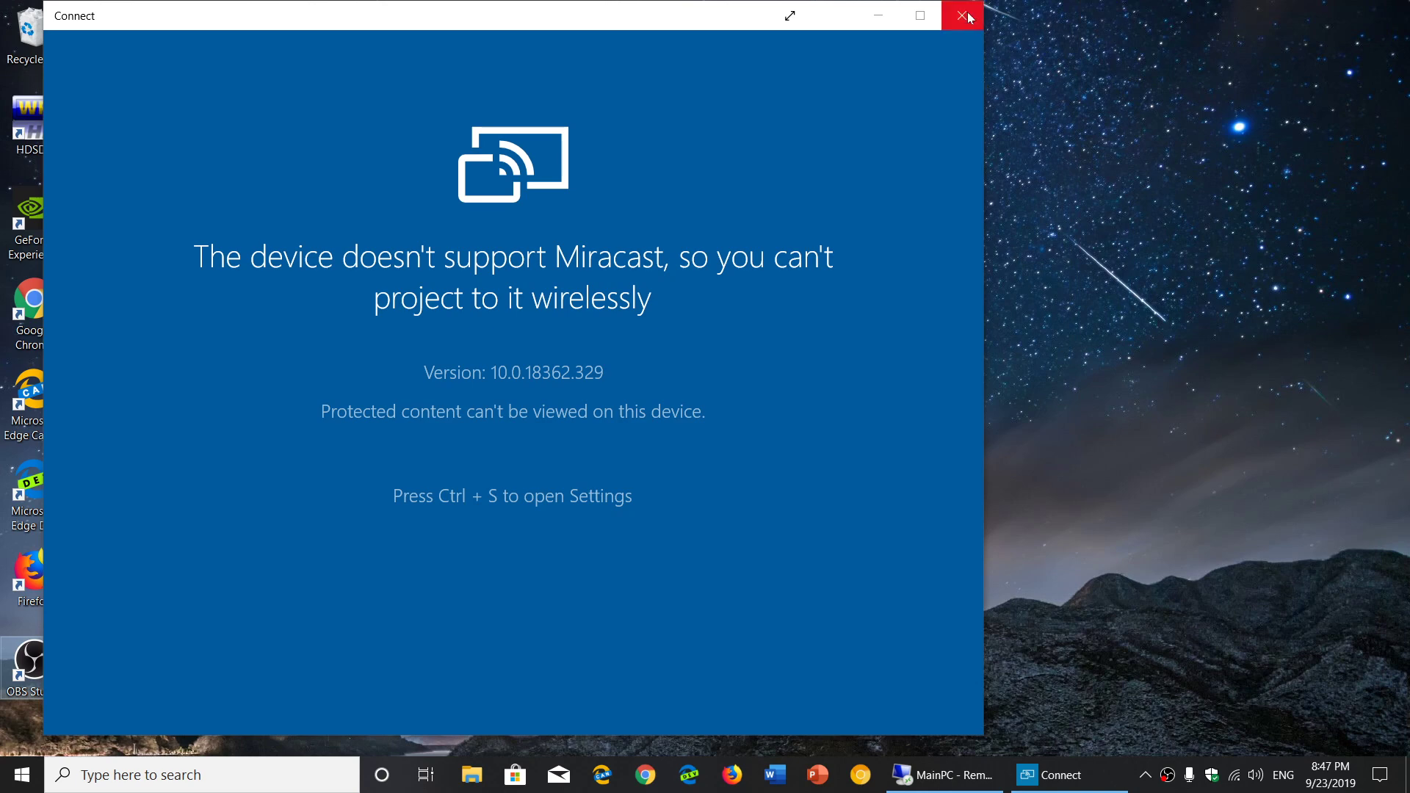
- Close the Connect app window and reopen Action Center
click(968, 17)
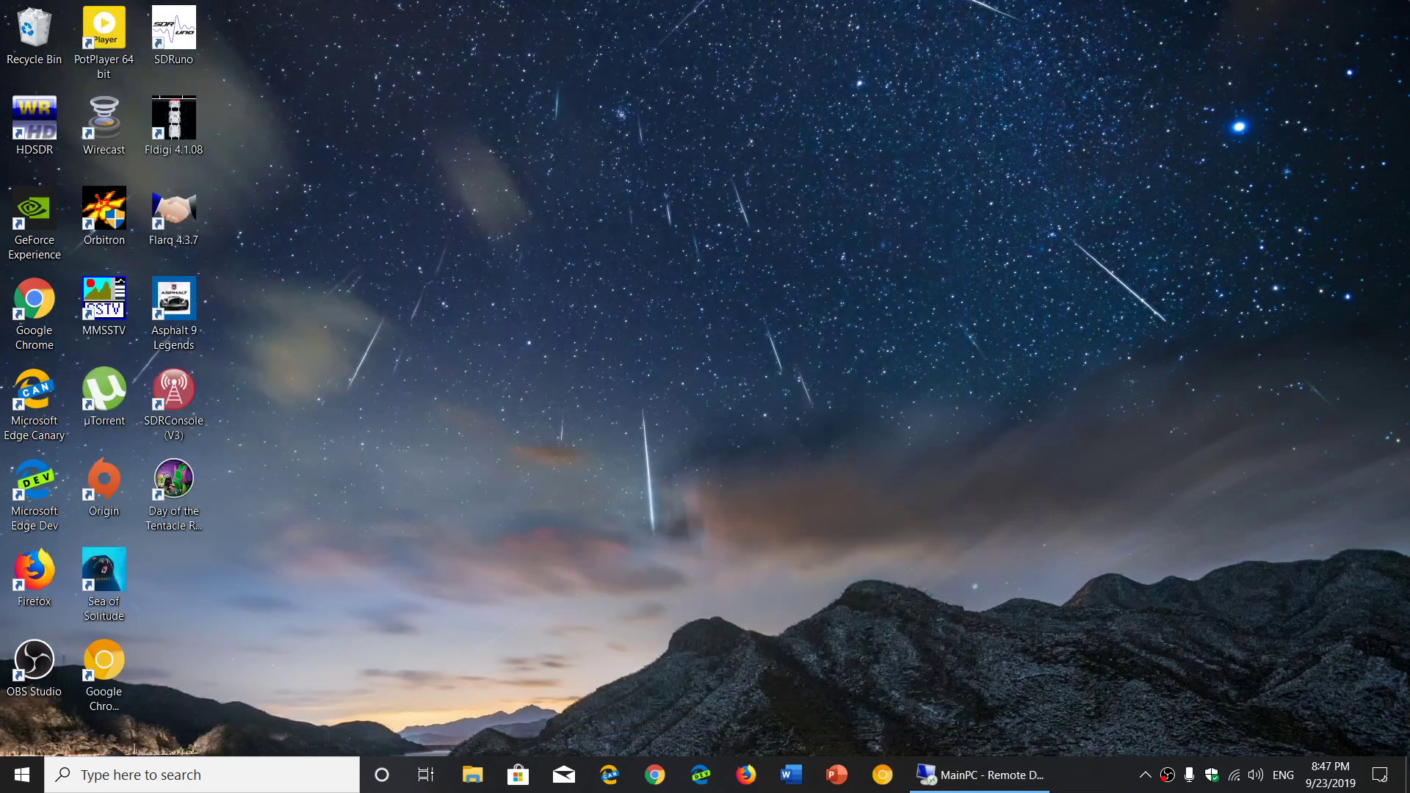
mouse_move(249, 763)
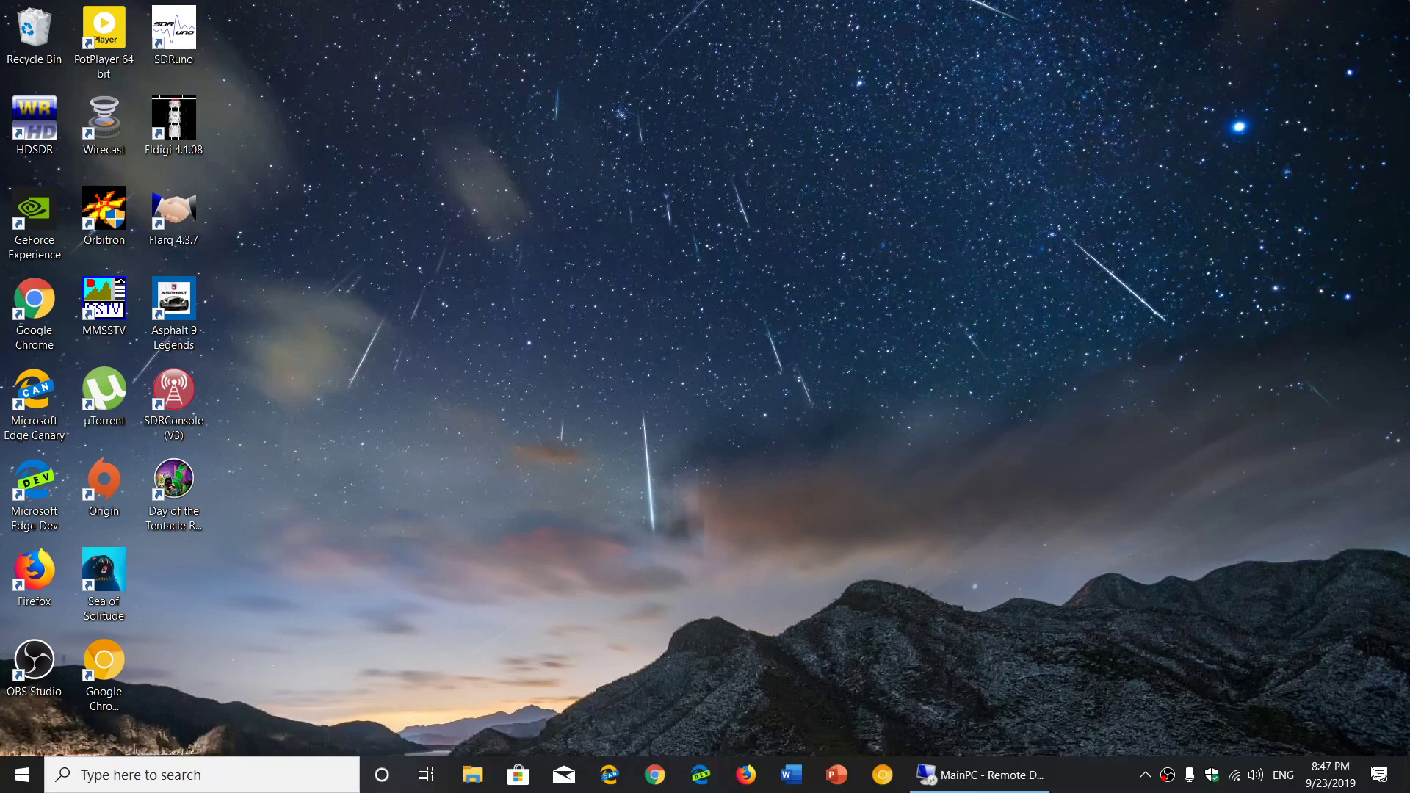
click(1384, 774)
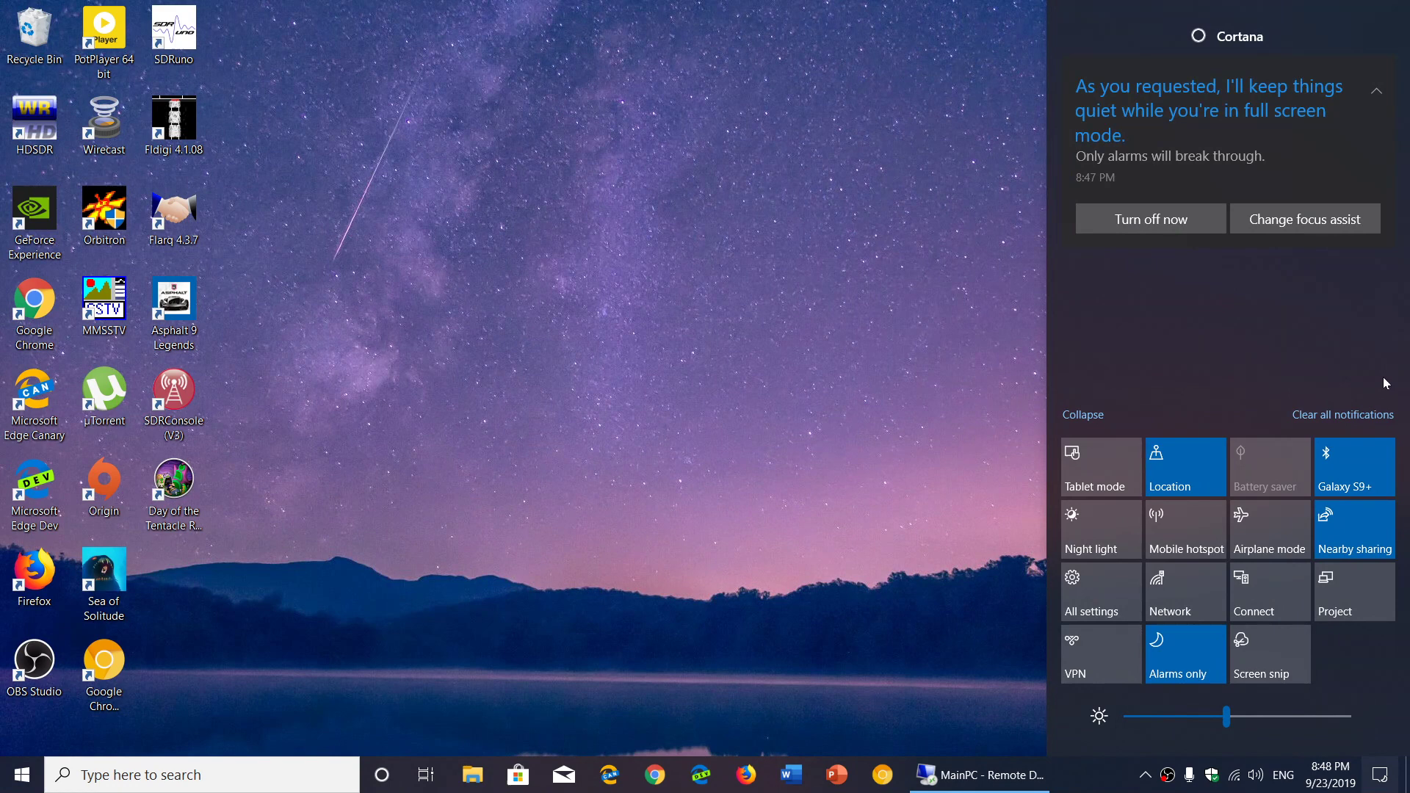
mouse_move(1354, 481)
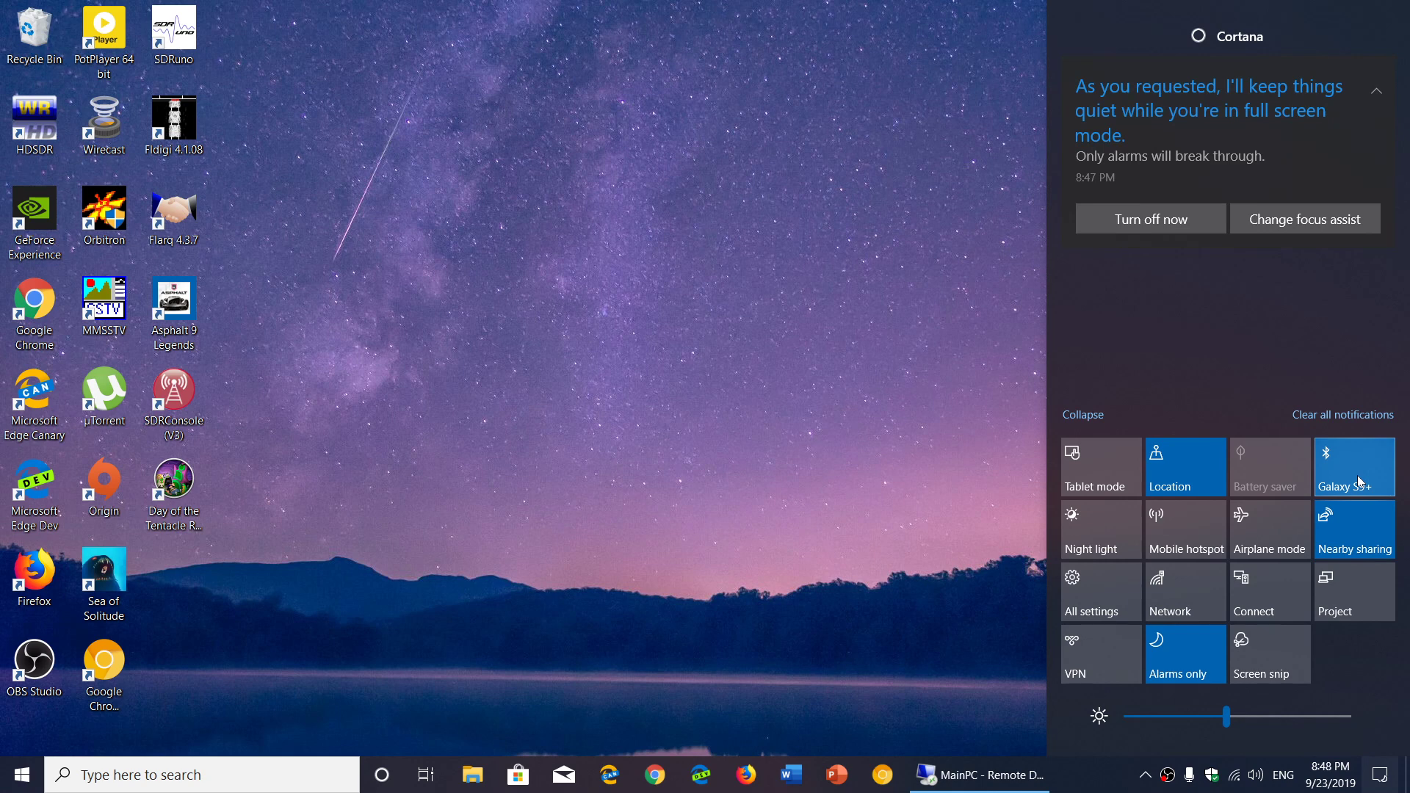
- Turn off the Bluetooth tile and click the desktop to dismiss Action Center
click(1353, 466)
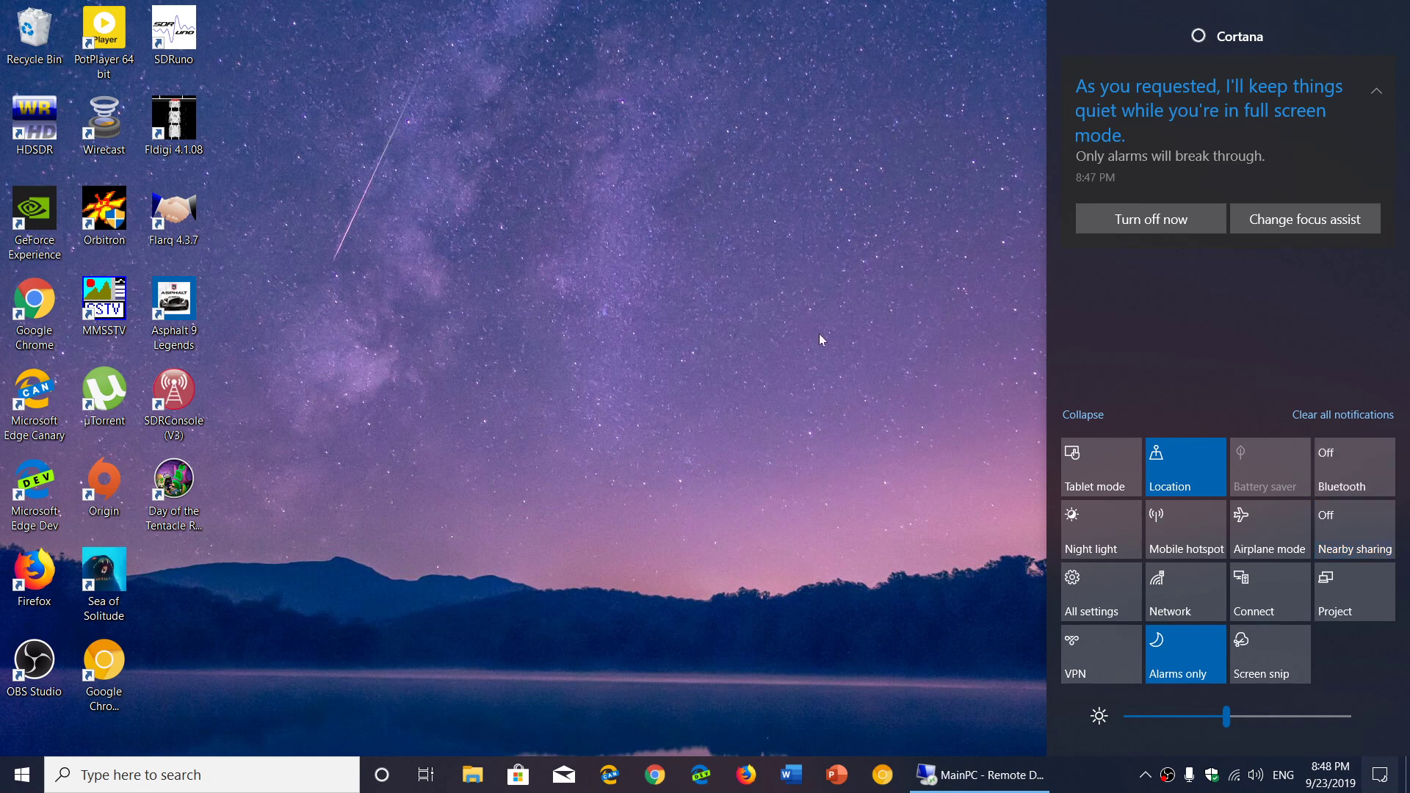
mouse_move(1270, 529)
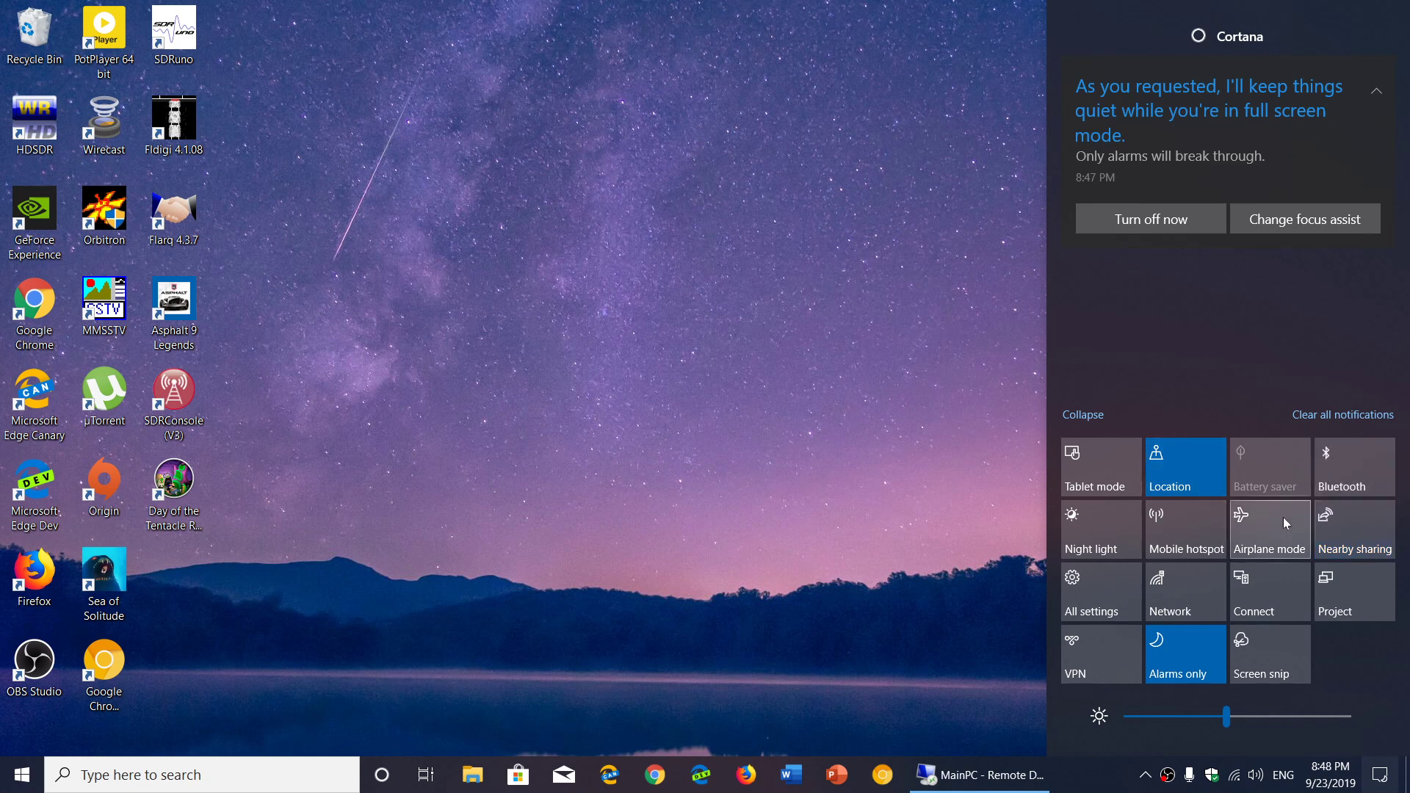
click(727, 432)
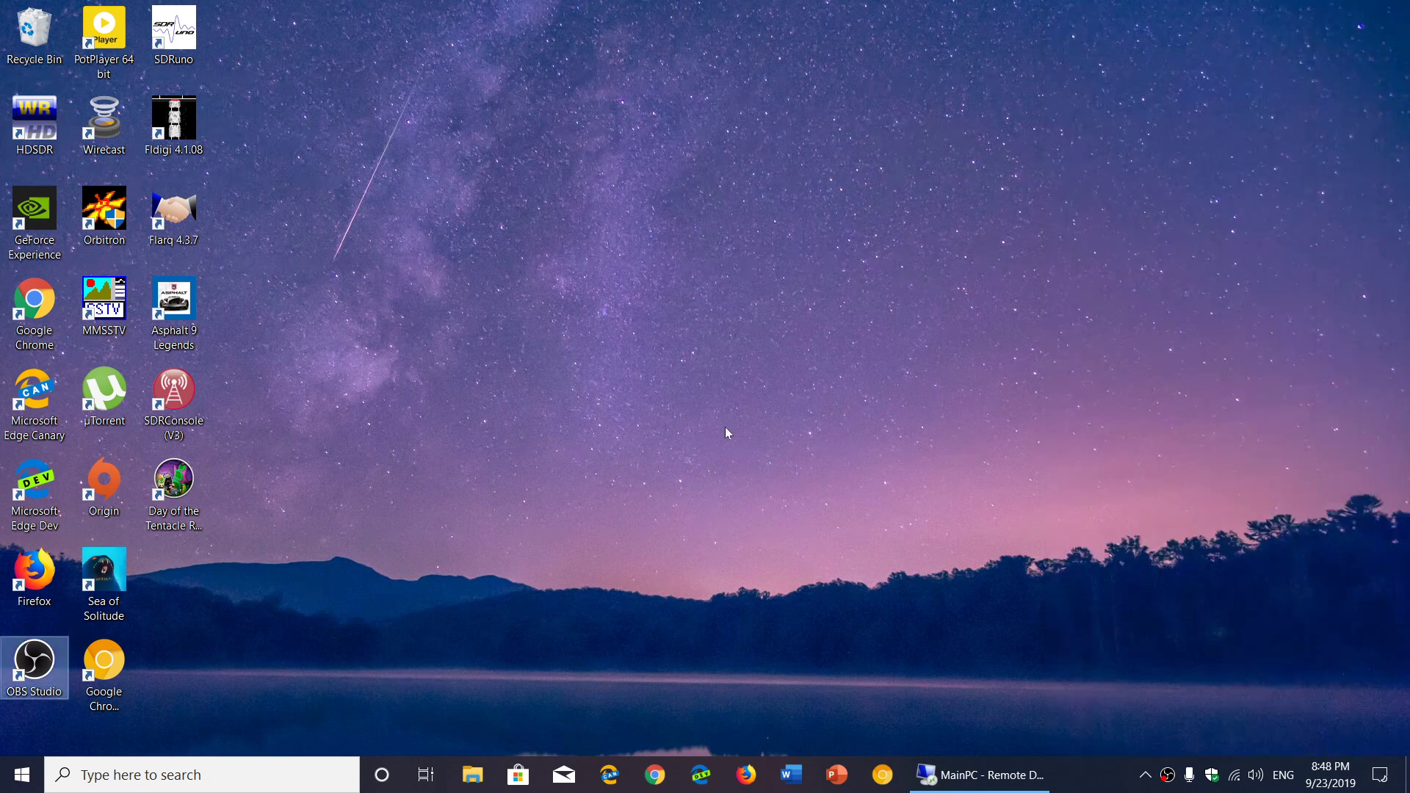